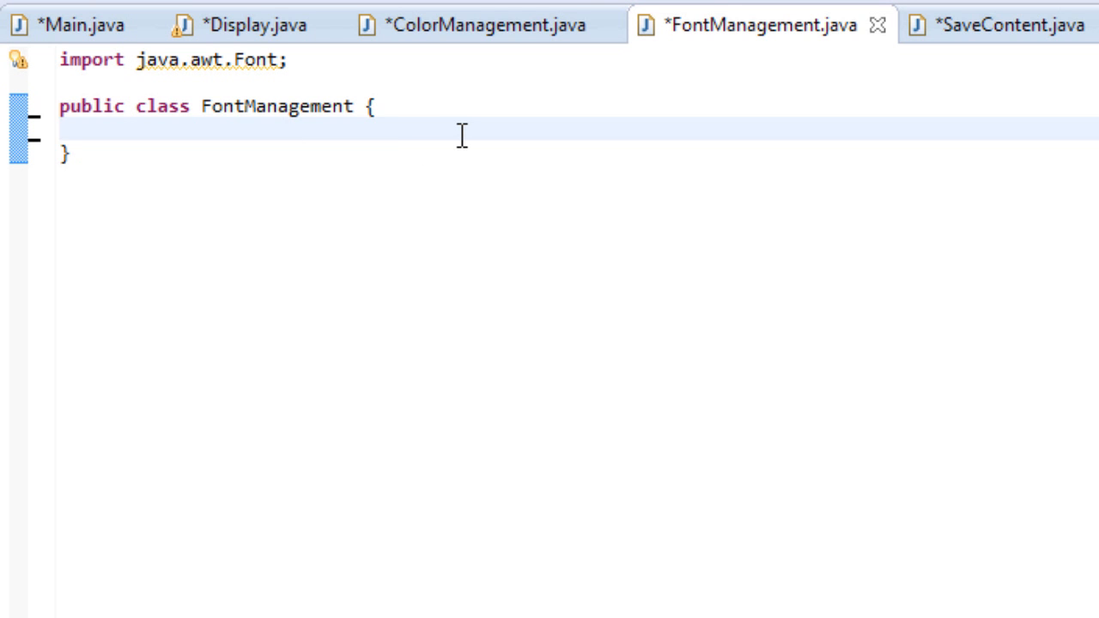
mouse_move(457, 142)
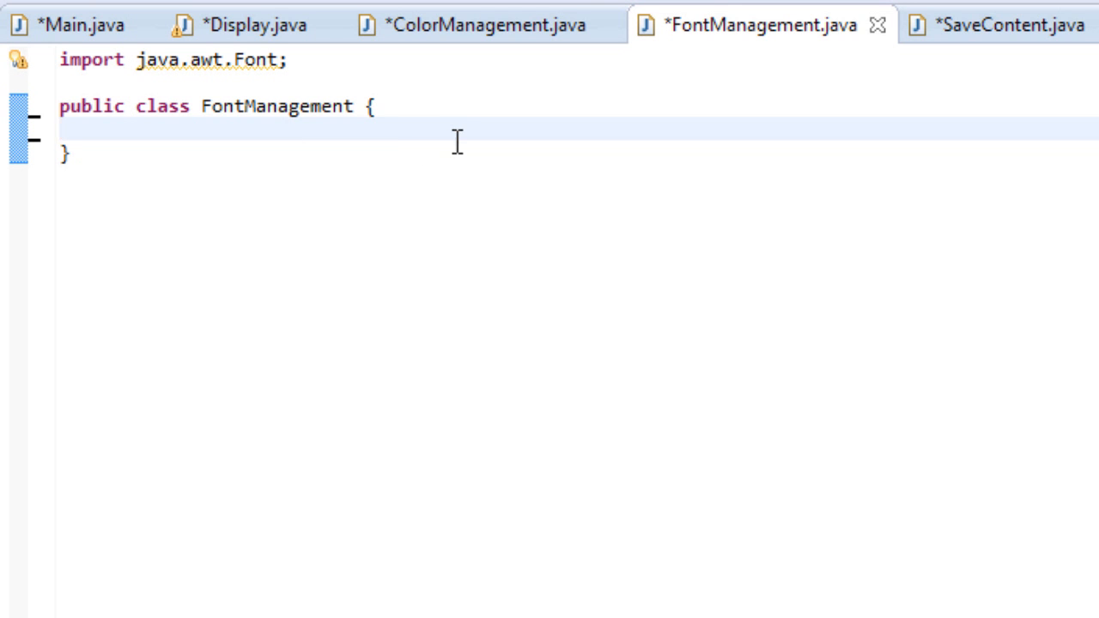
Step: Declare the field 'Font font;' in the FontManagement class body, with a blank line below
left_click(62, 127)
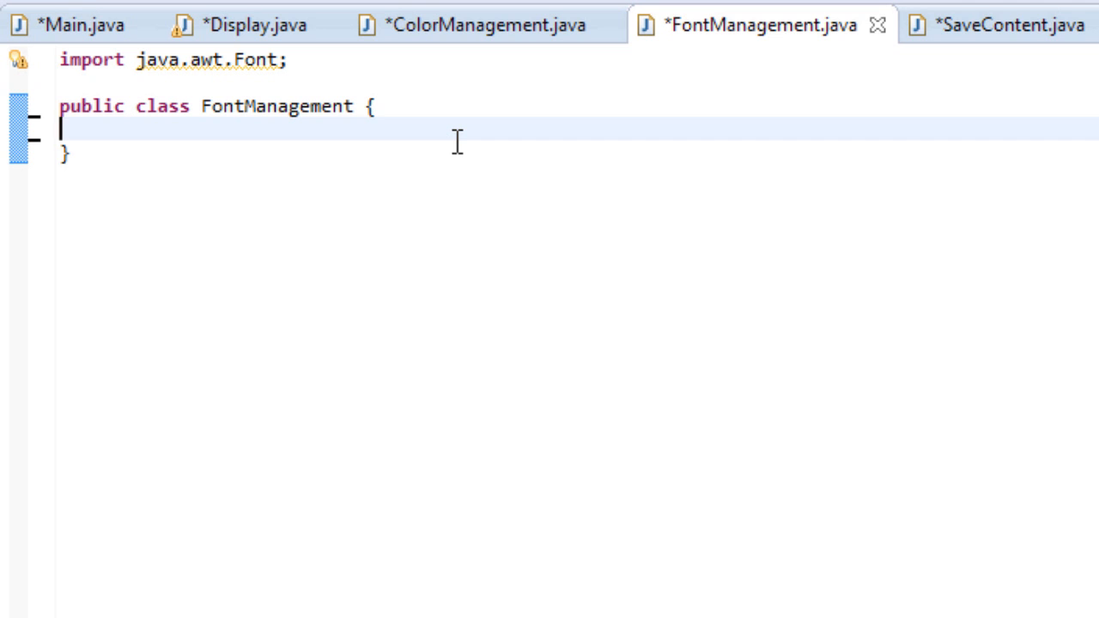
mouse_move(249, 24)
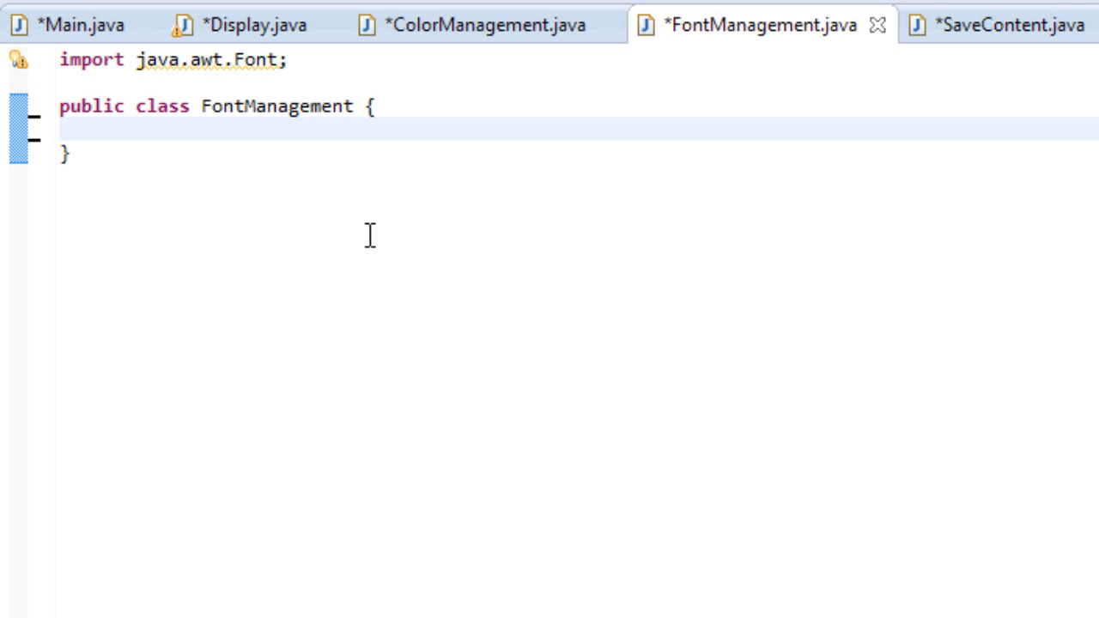
left_click(62, 127)
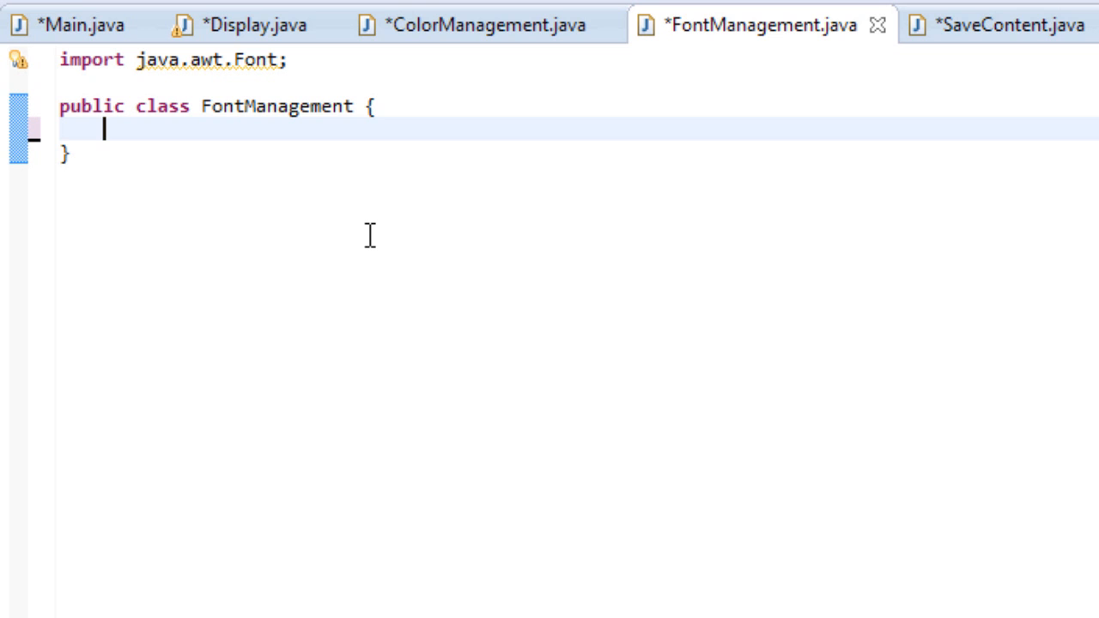
type("Font font;")
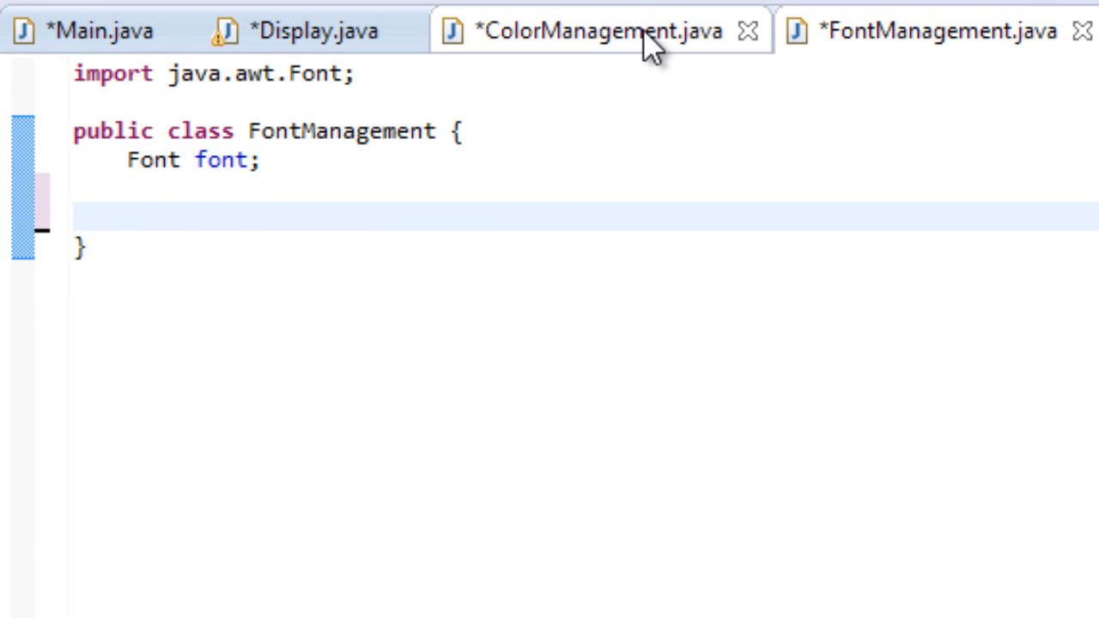
left_click(927, 30)
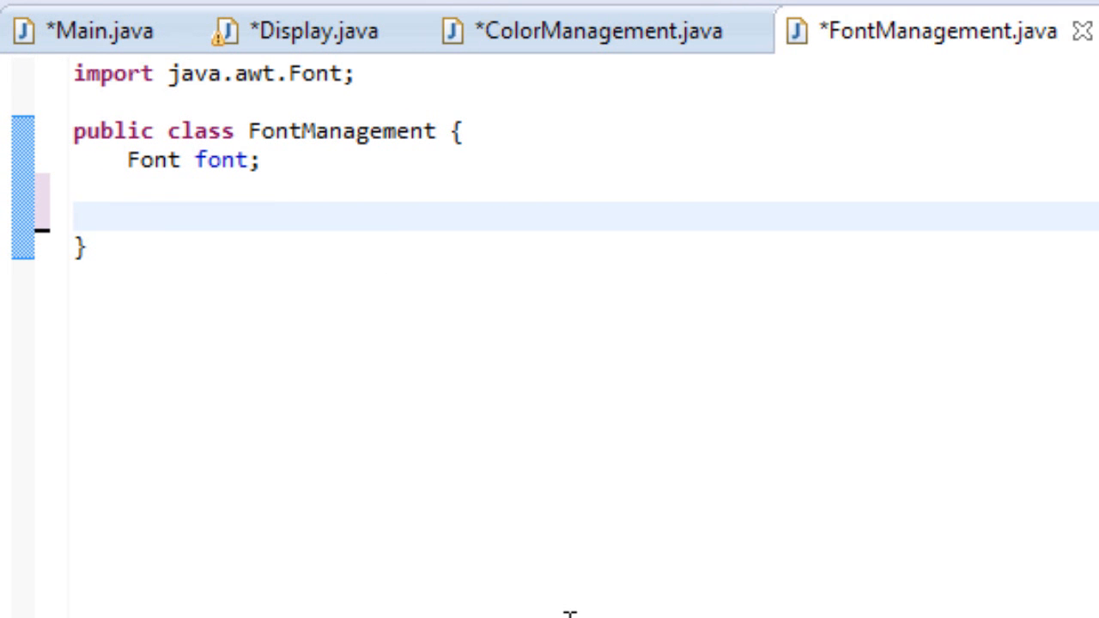
left_click(129, 217)
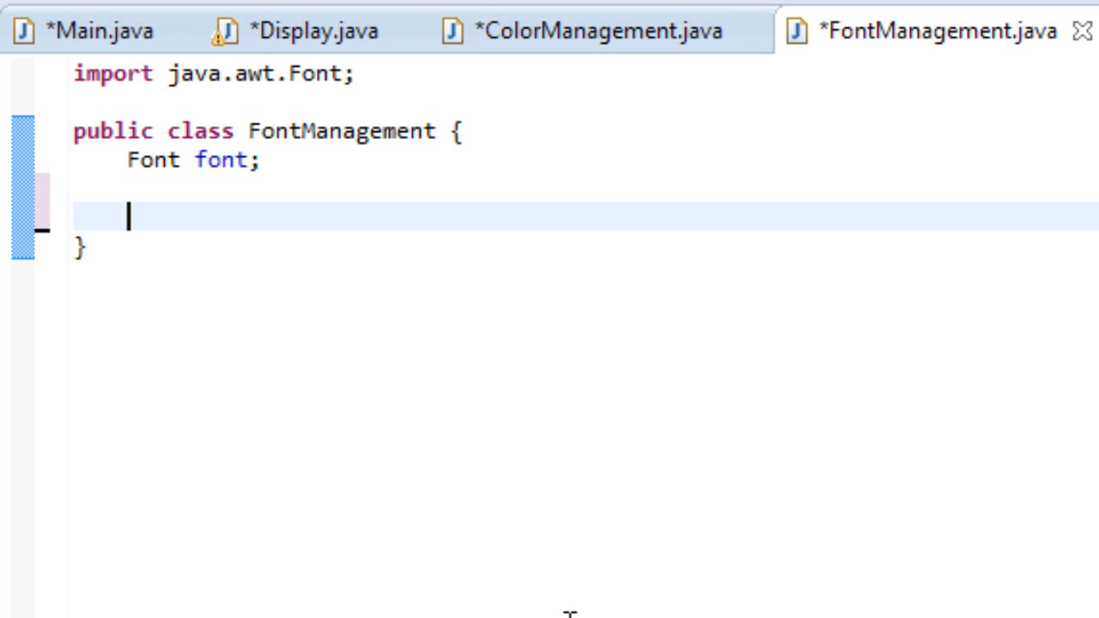
Step: Write the method header 'public void selectFont(String selection, int size){' with an empty body
type("public")
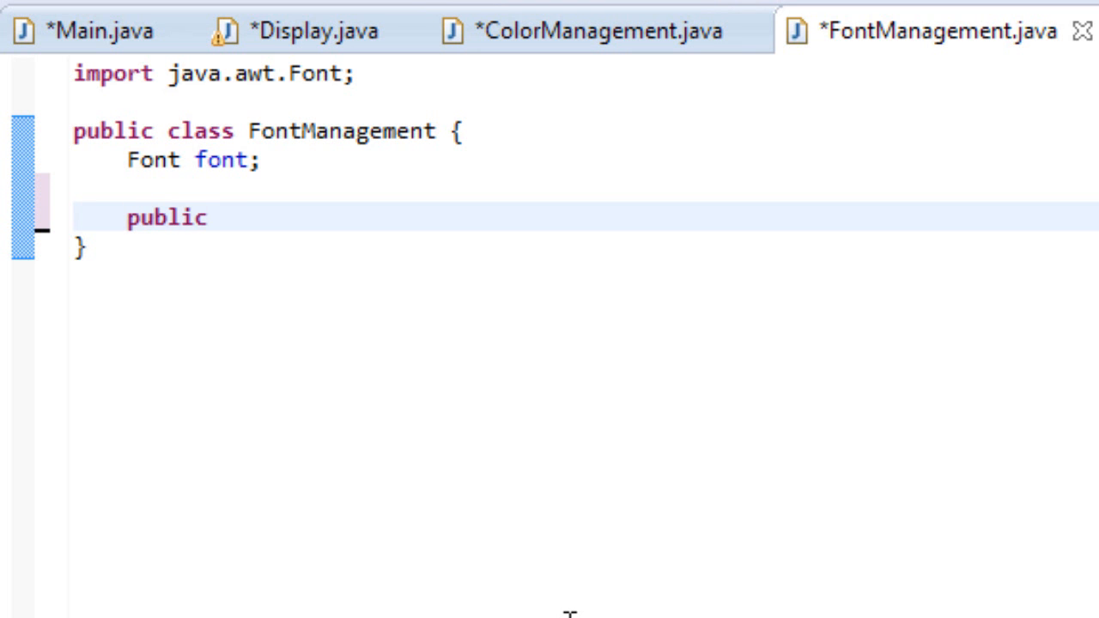
type("v")
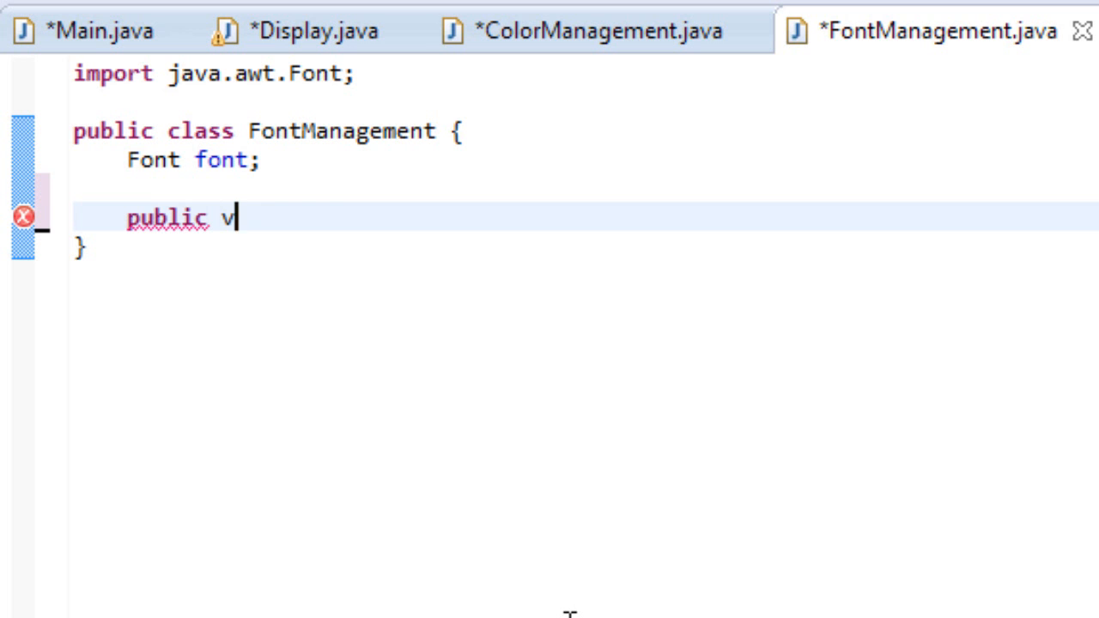
type("oid sele")
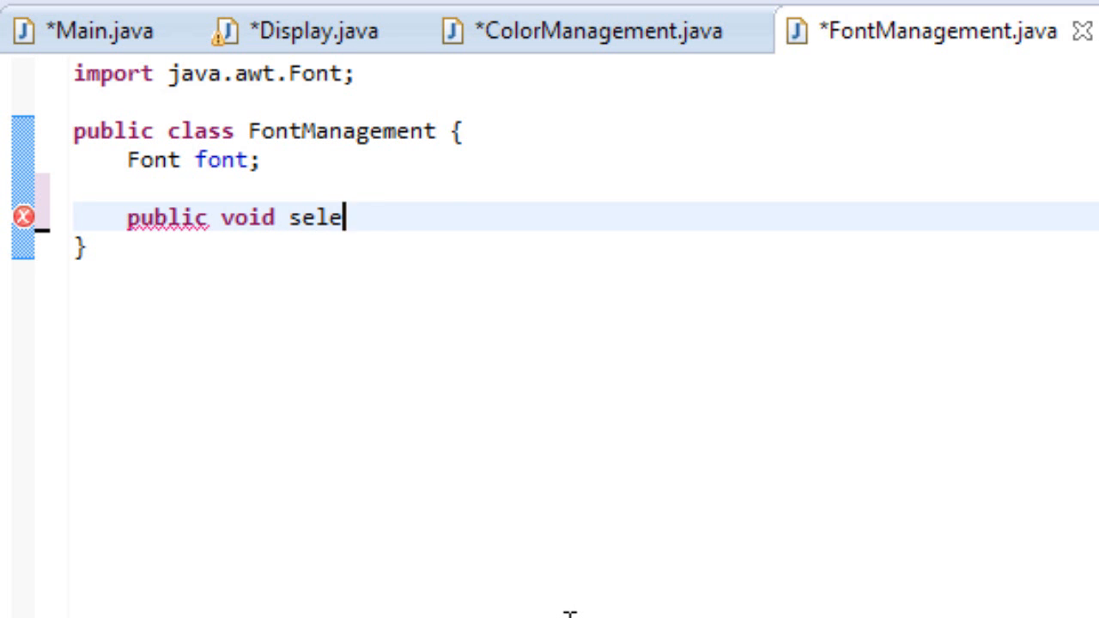
type("ctFont()")
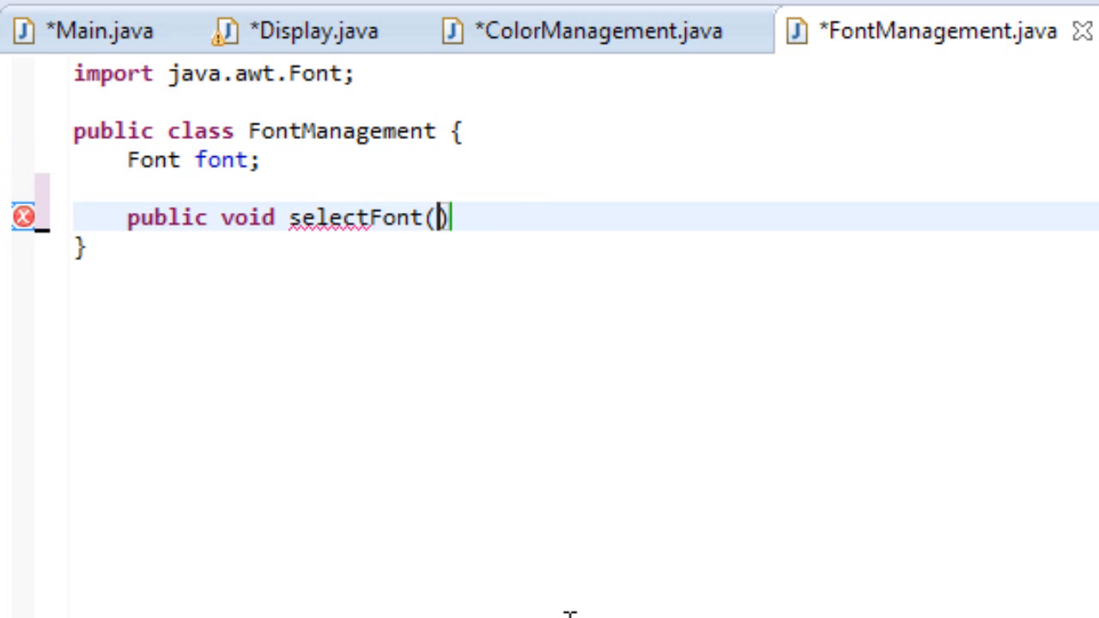
type("String s")
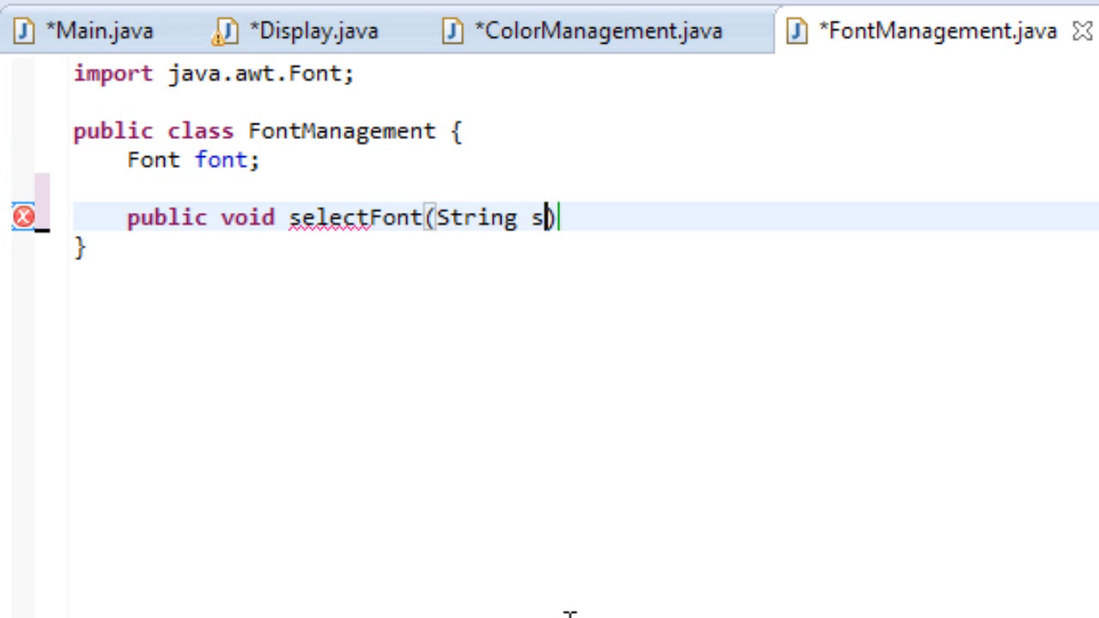
type("election, int")
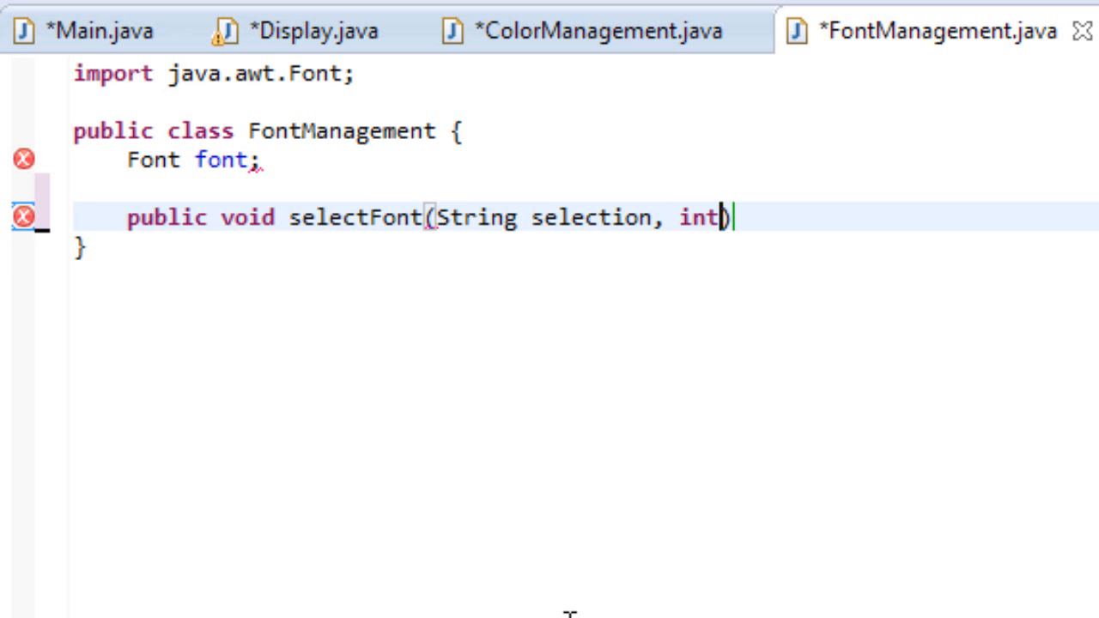
type("size")
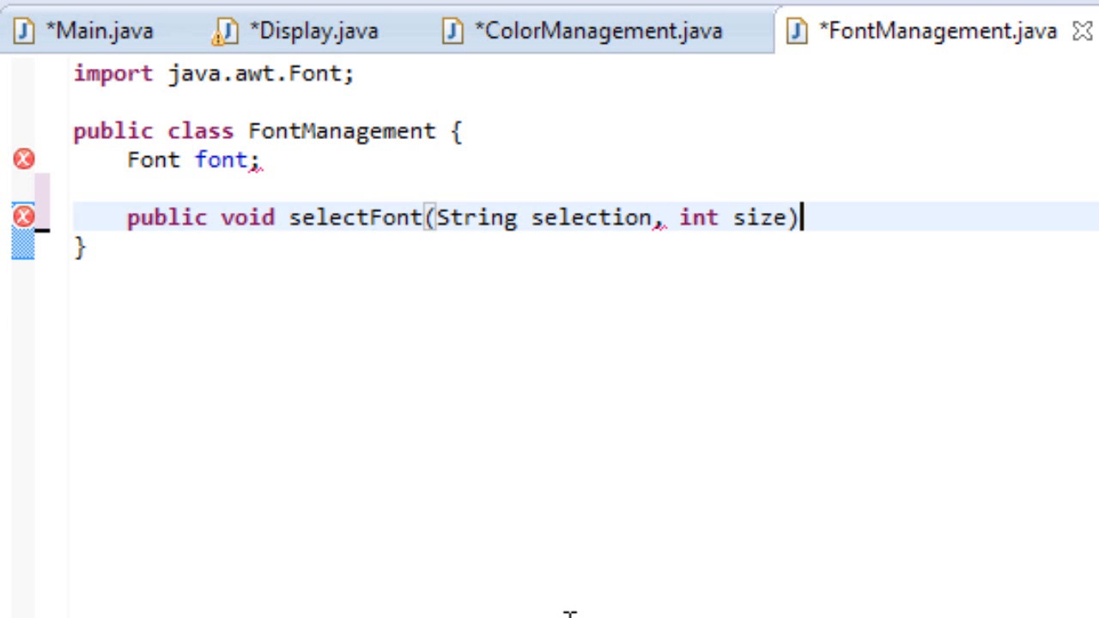
type("{")
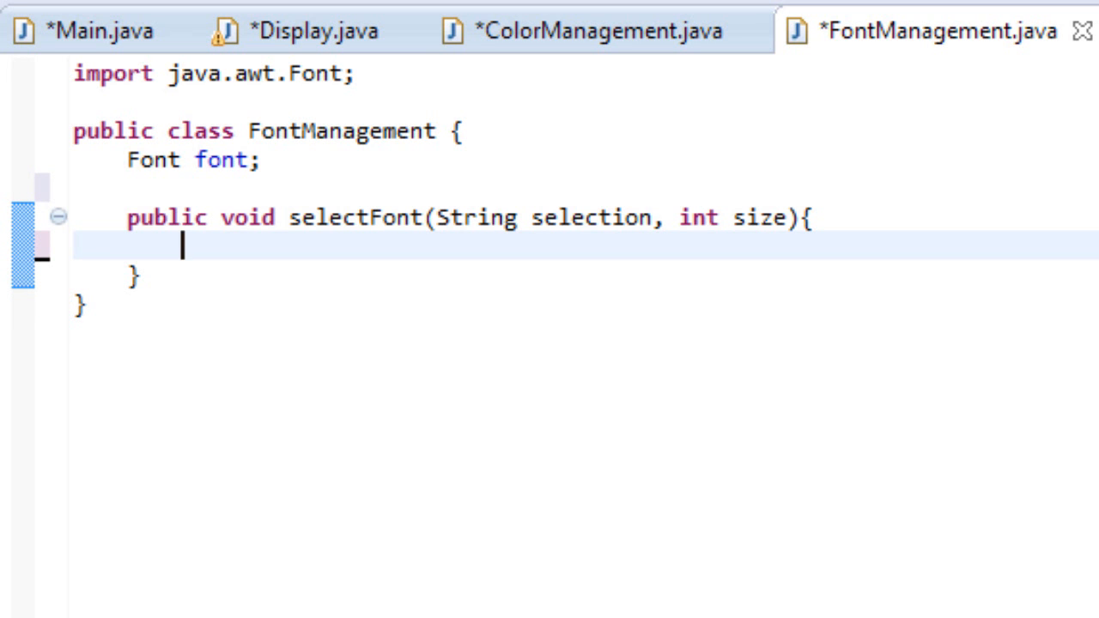
Step: Add if(selection.equals(...)) blocks for "Sans Serif", "Serif" and "Monospaced" inside selectFont
type("if")
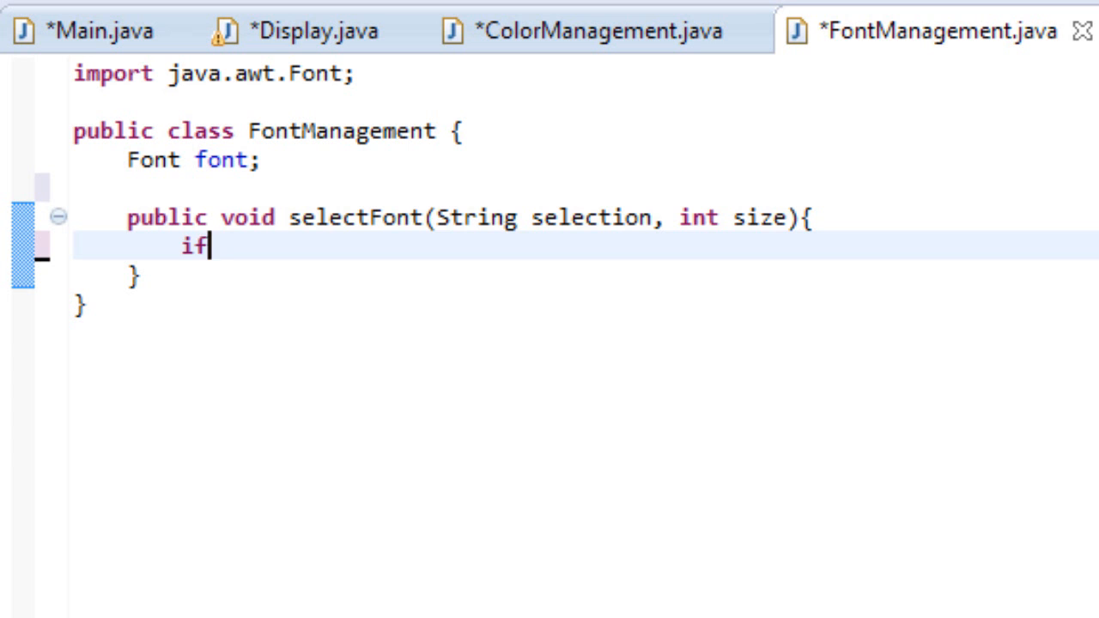
type("(selection.equals(")
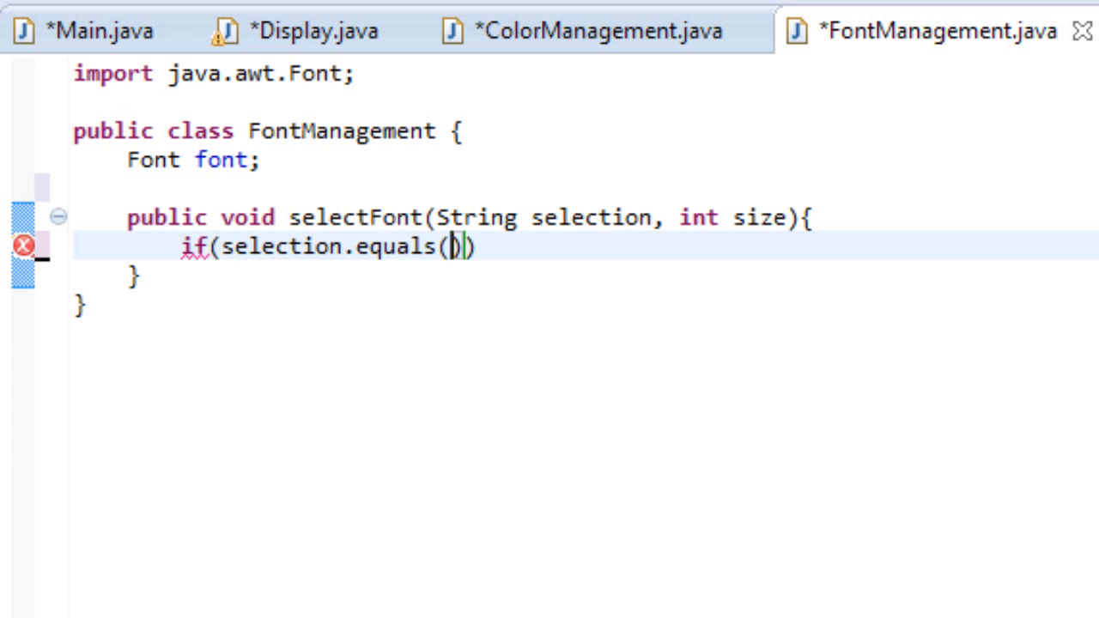
type("\"Sans Serif\"")
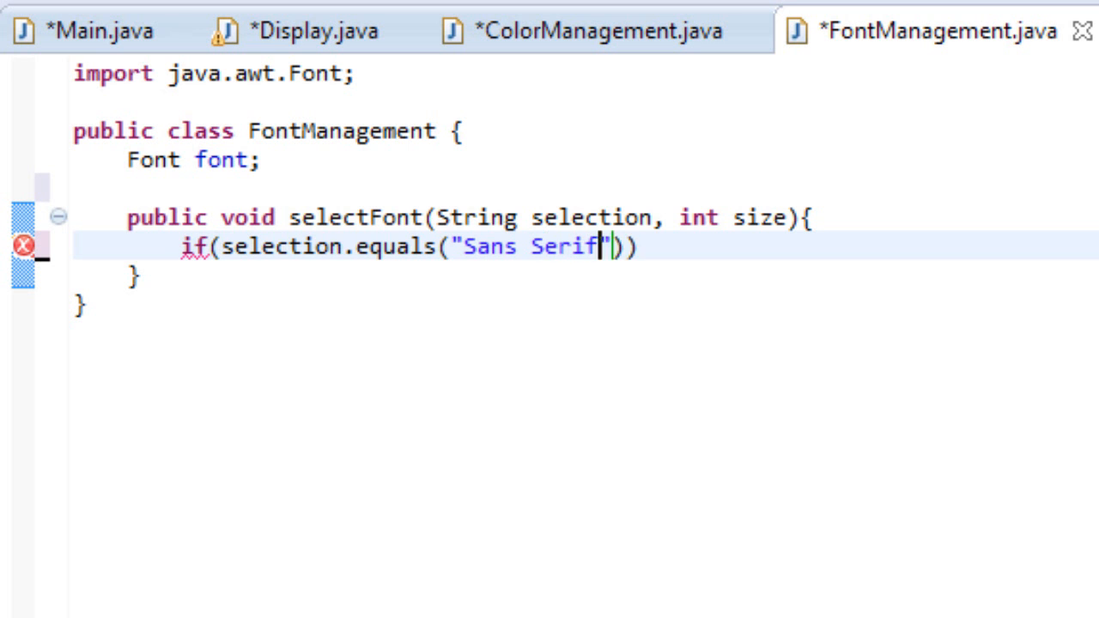
type("{")
type("} if(selec")
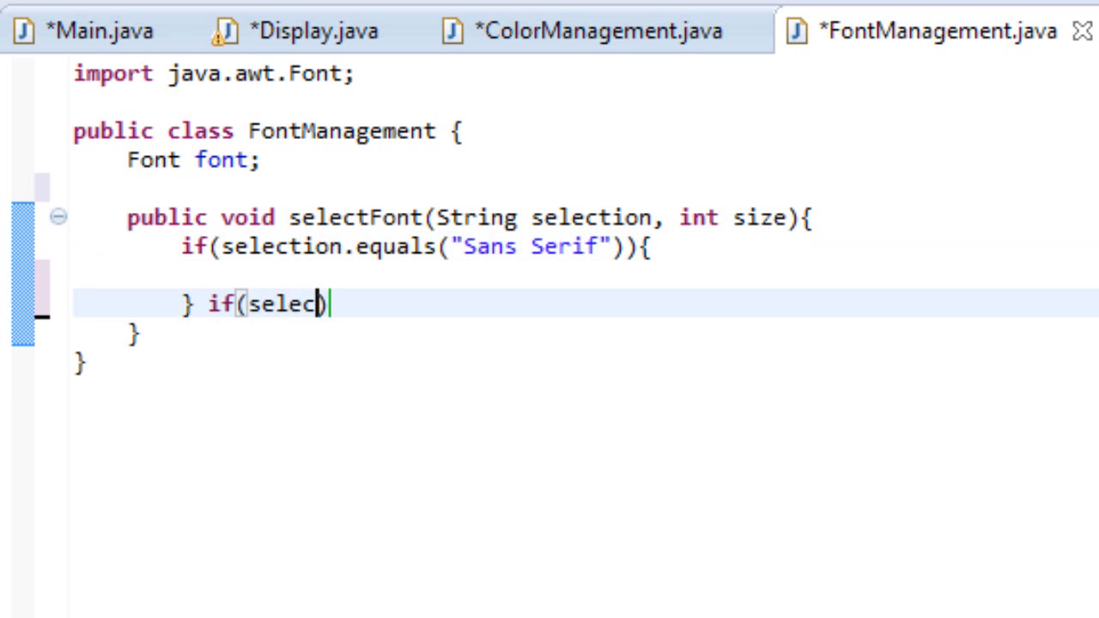
type("tion.equals(\"Serif")
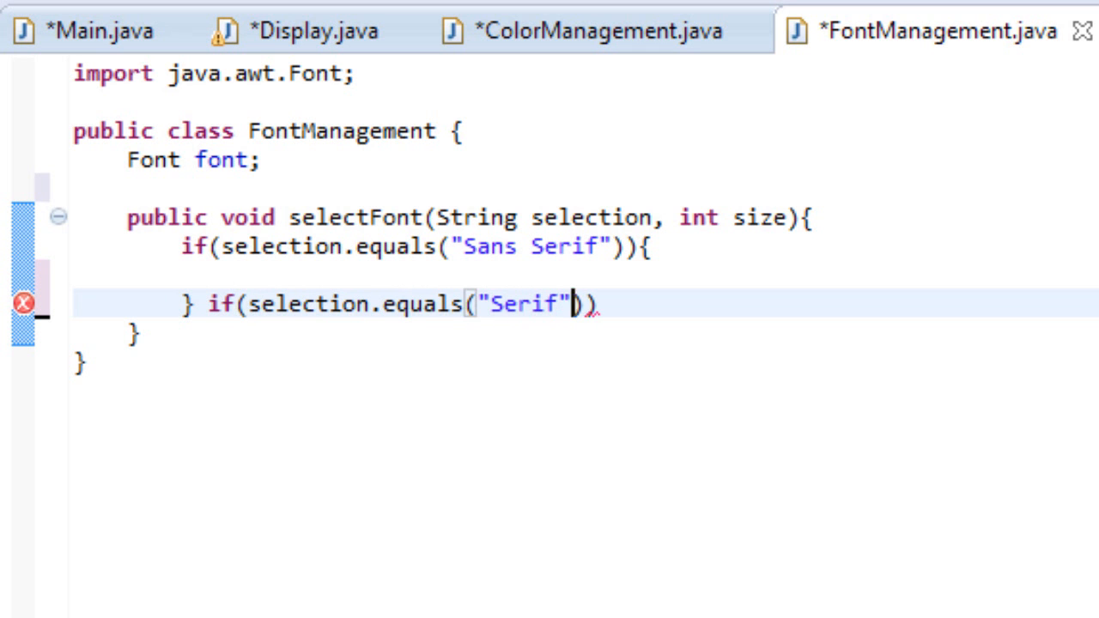
type("{")
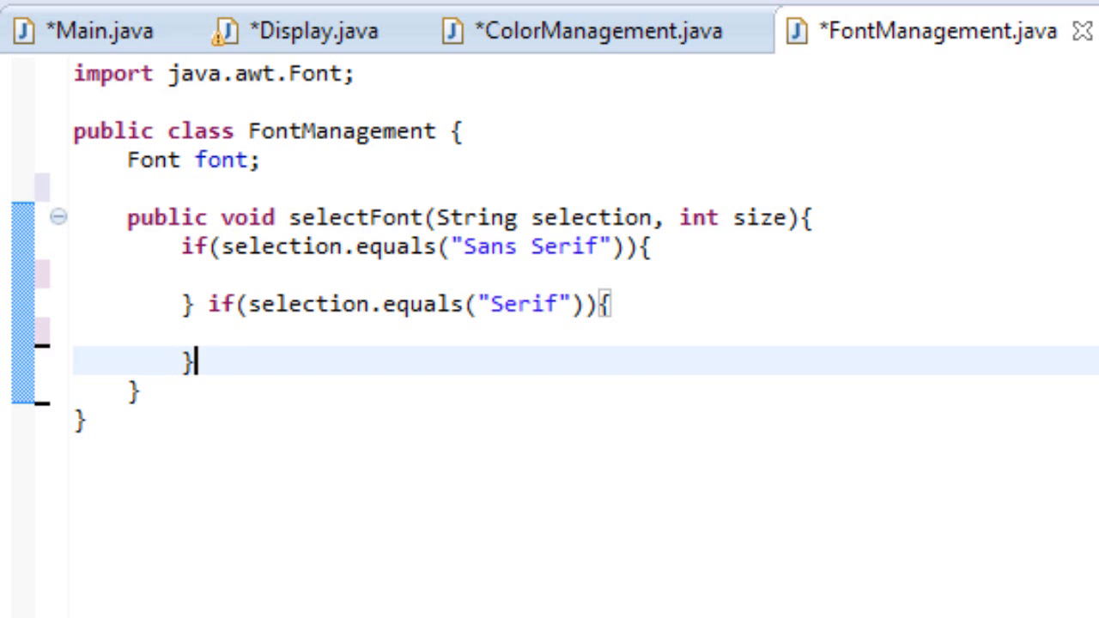
type("if(se;")
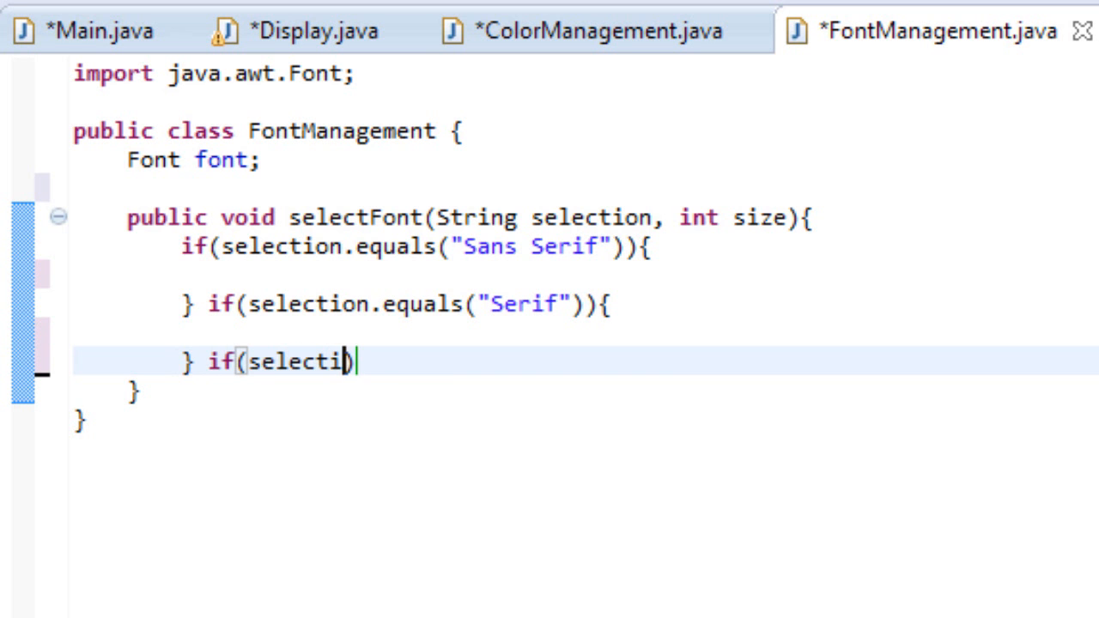
type("on.equals(")
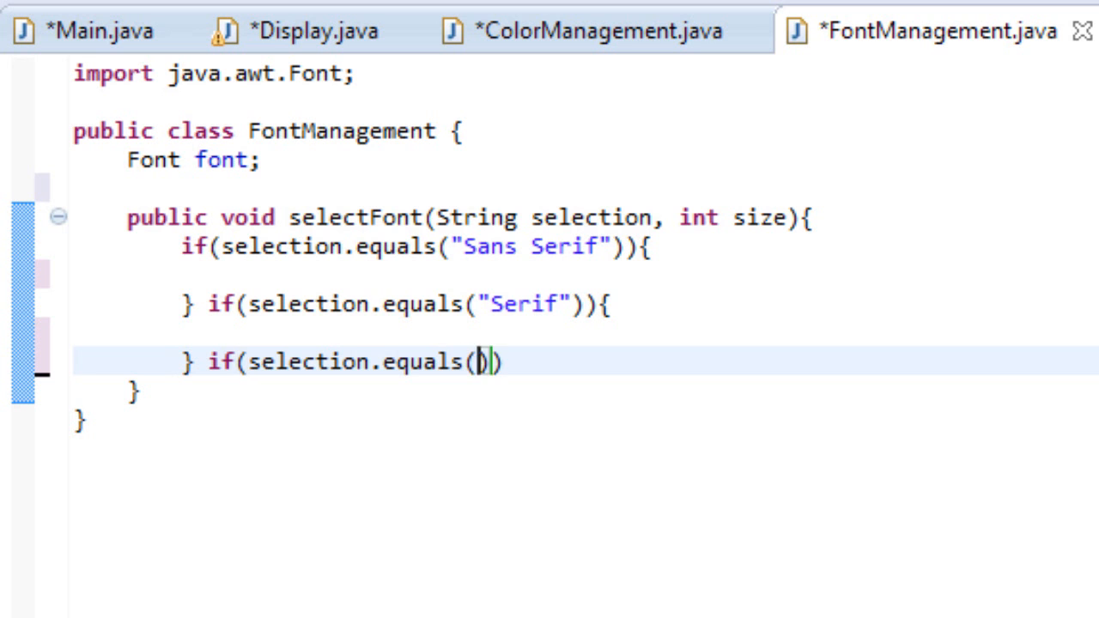
type("Monospaced\"")
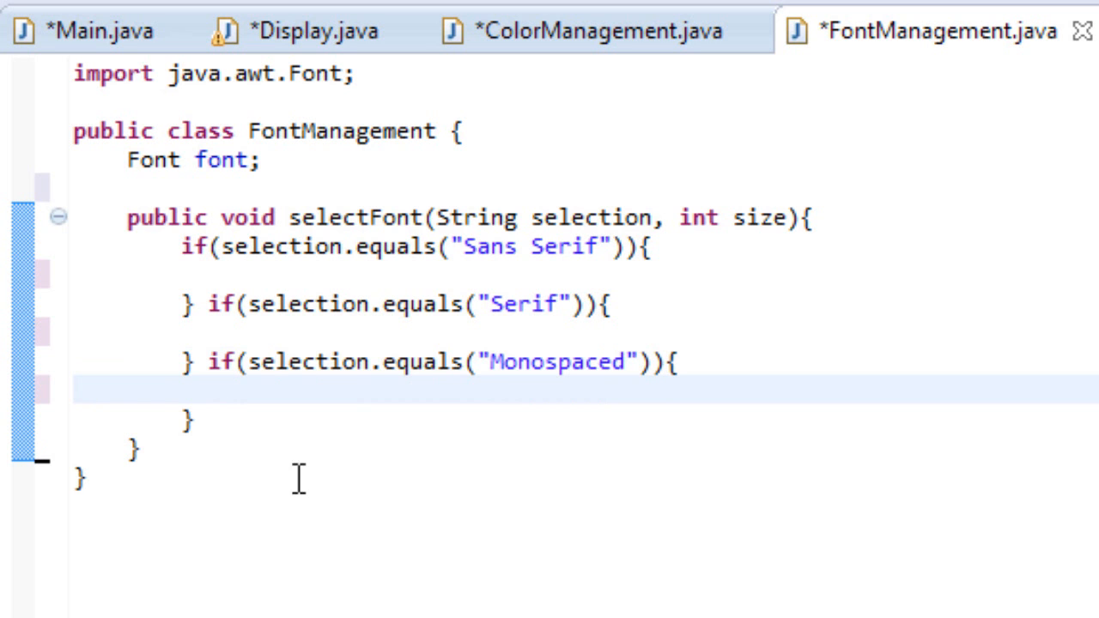
mouse_move(317, 325)
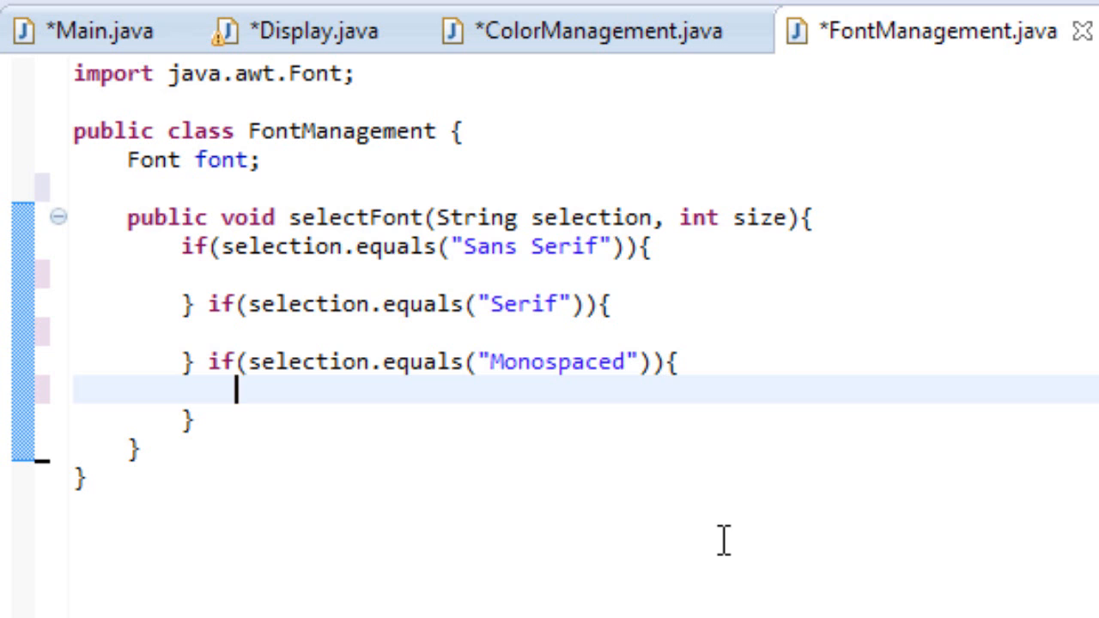
mouse_move(504, 272)
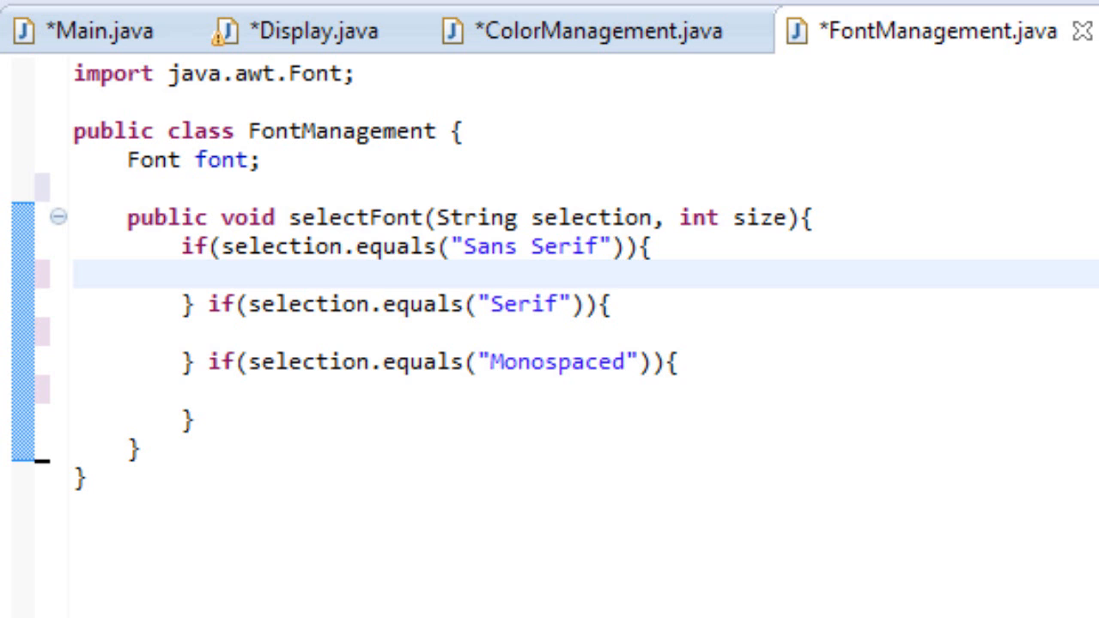
Step: In the Sans Serif block, assign font = new Font("SANS_SERIF", Font.PLAIN, size);
type("font")
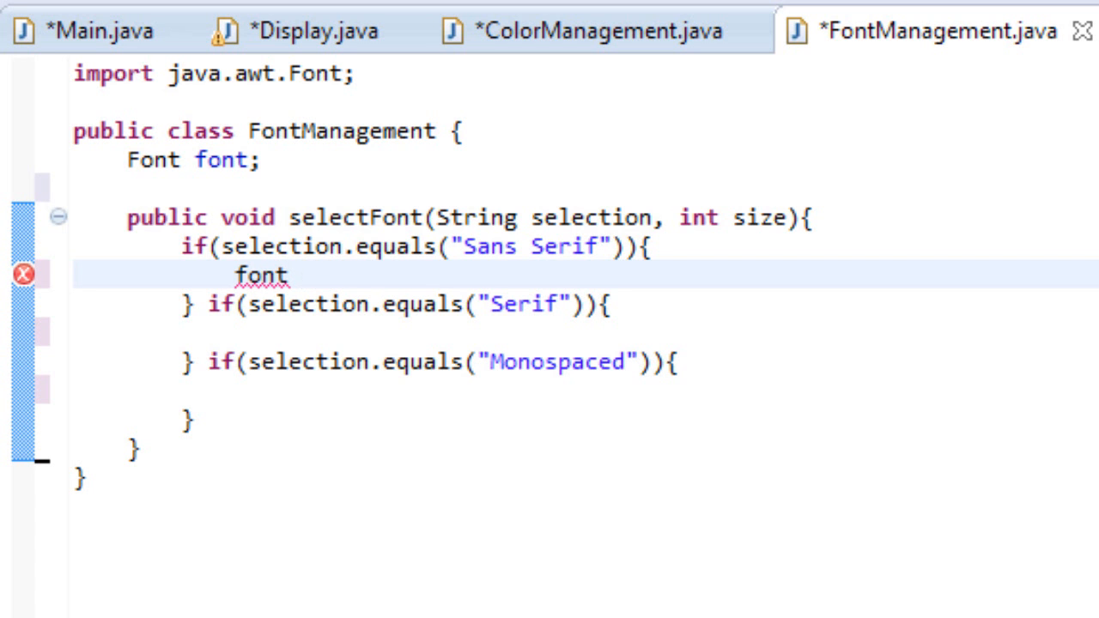
type("= new Font(\"San")
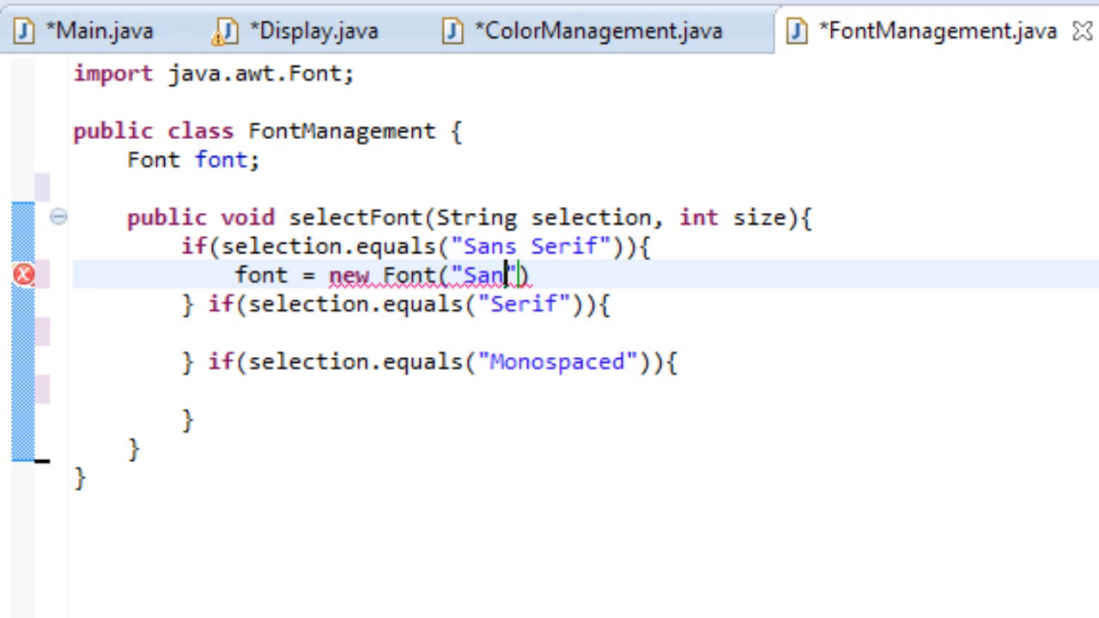
key("BackSpace")
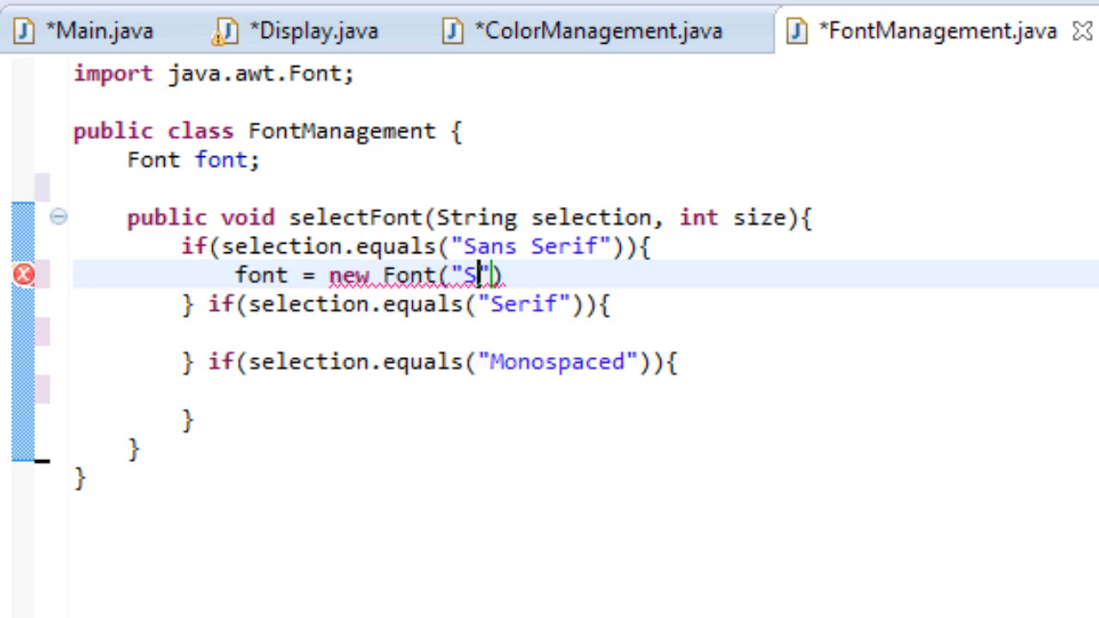
type("ANS_SERIF")
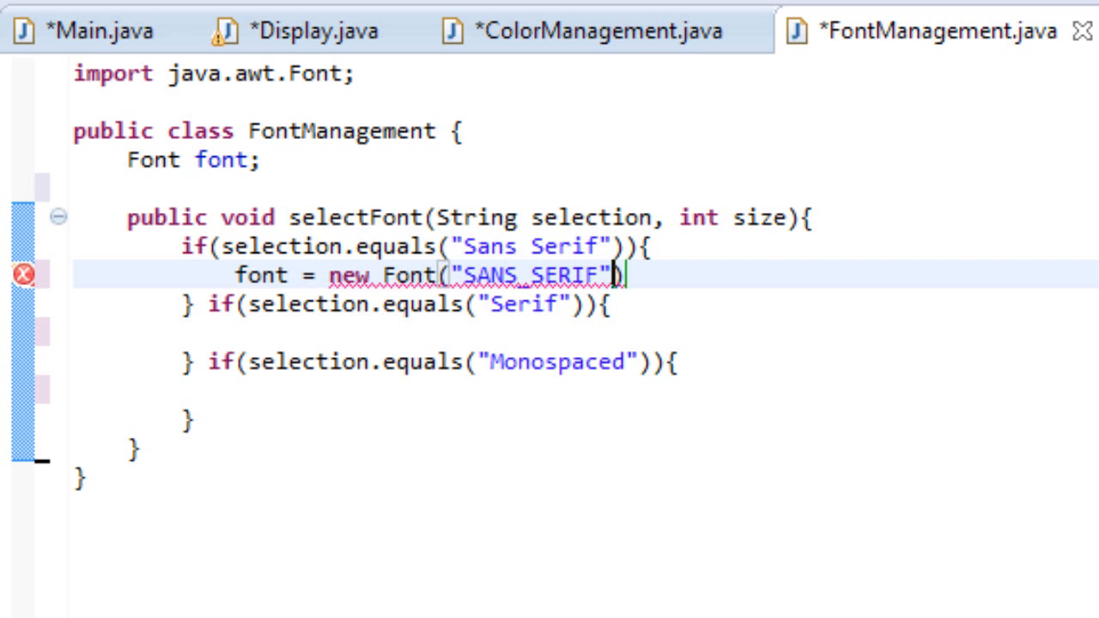
type(", Font.PLAIN")
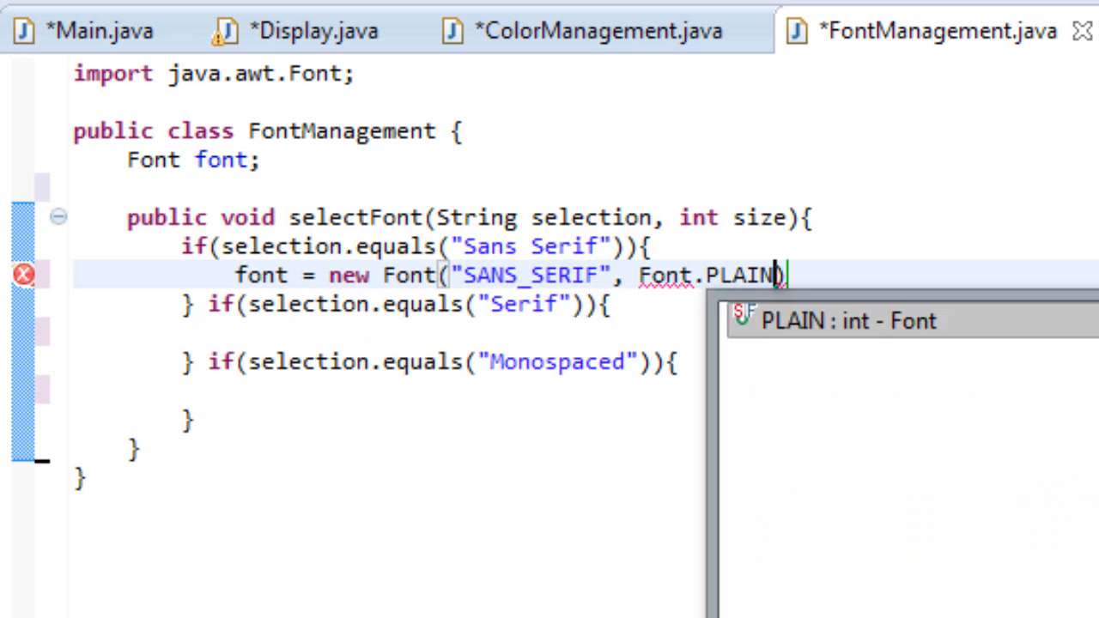
type(", si")
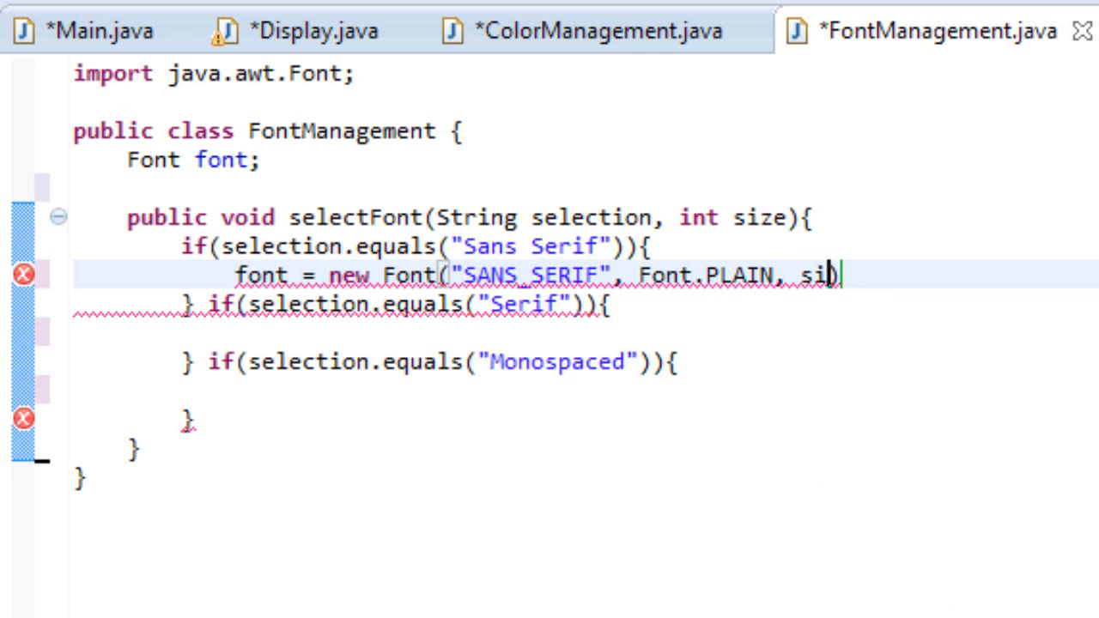
type("ze);")
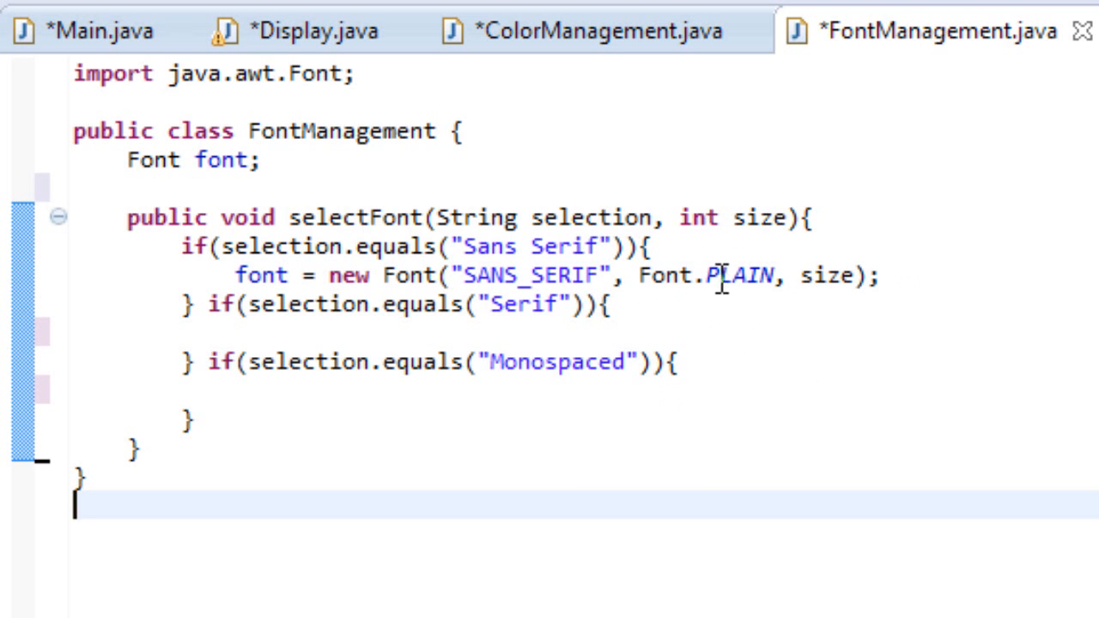
mouse_move(721, 309)
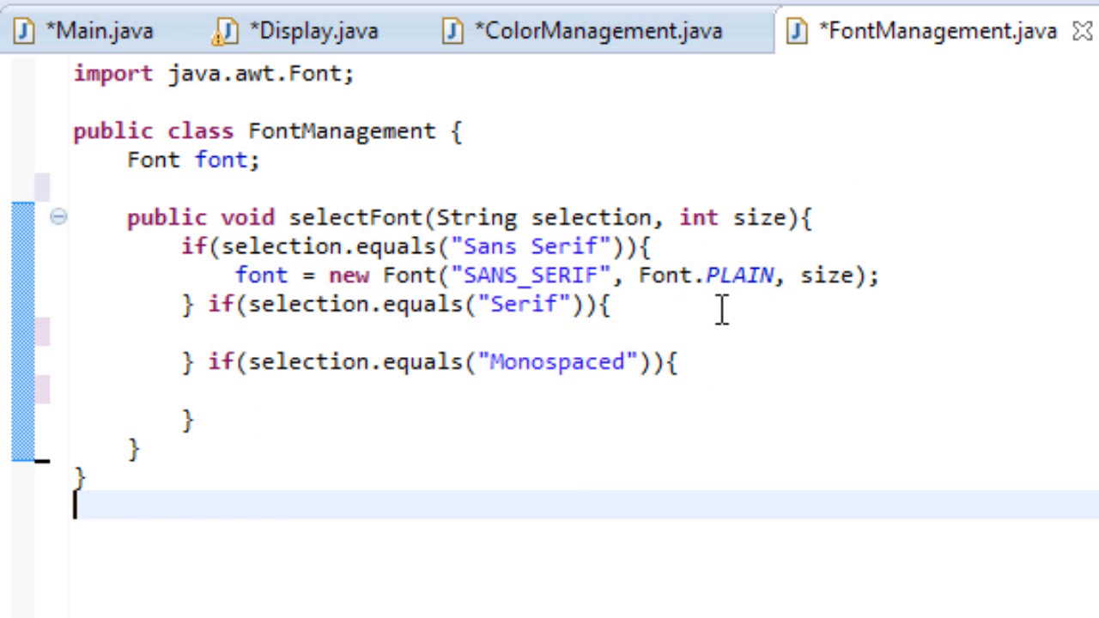
Step: Change the copied font assignment in the Serif branch to use "SERIF"
double_click(826, 276)
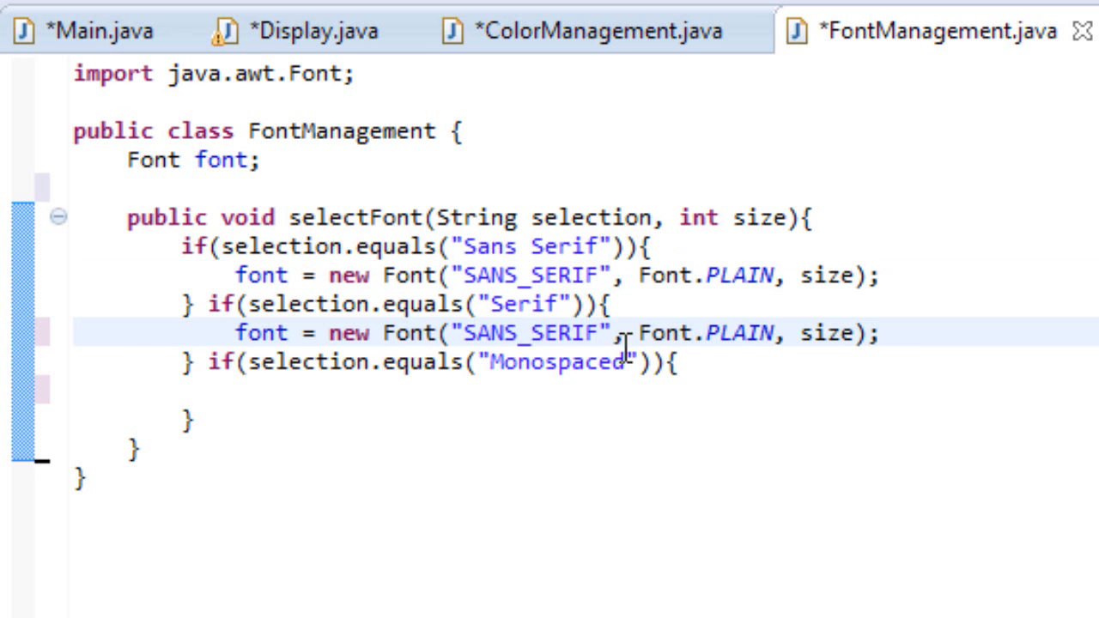
double_click(481, 333)
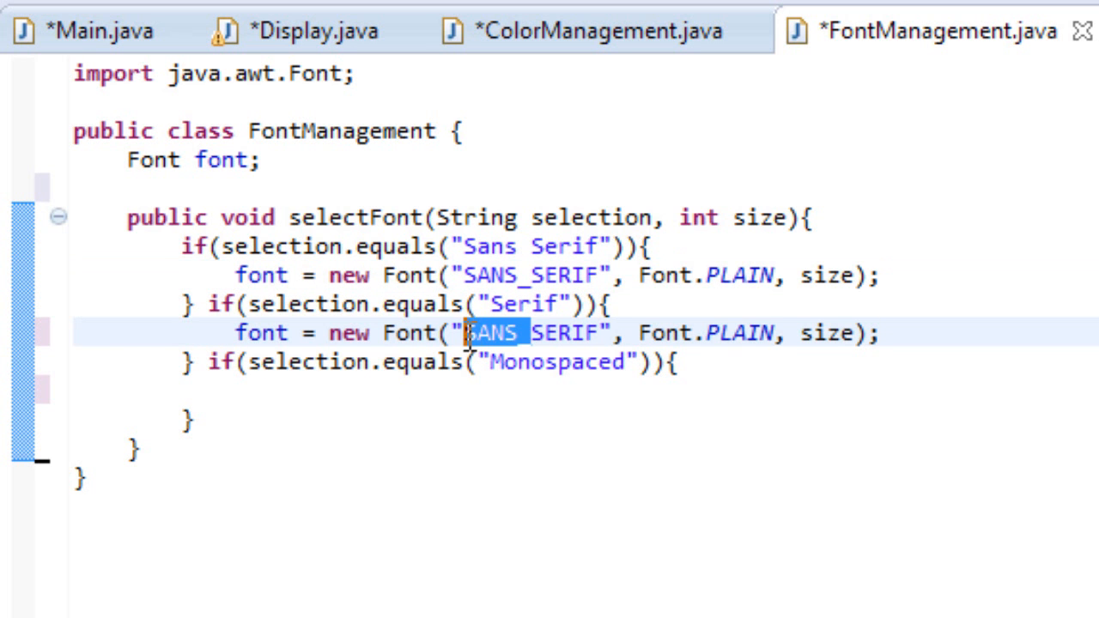
type("SERIF")
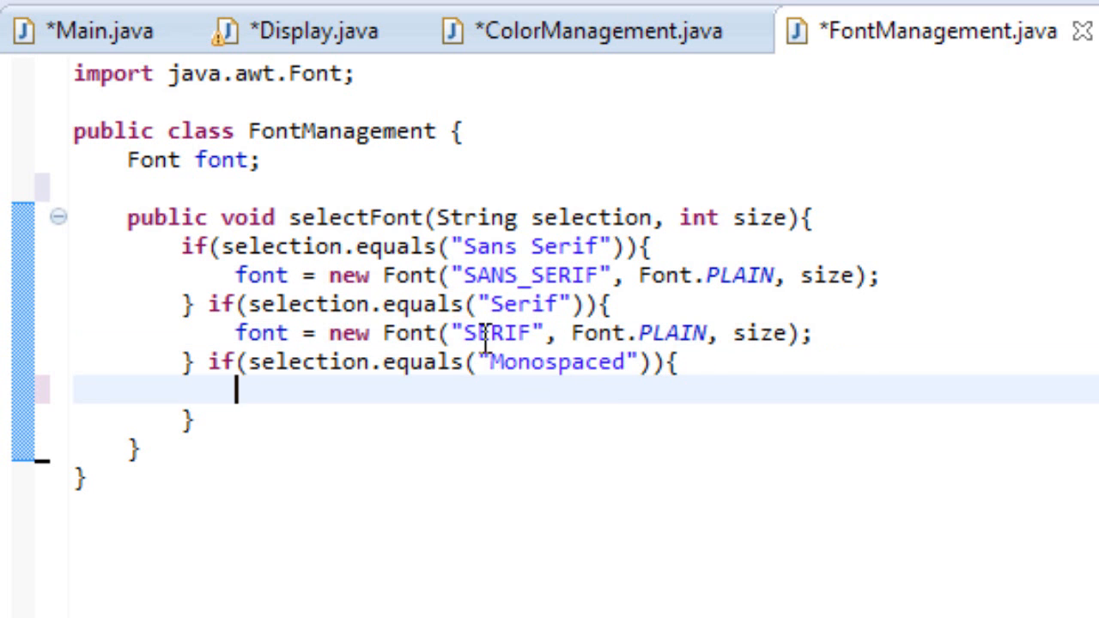
Step: Paste the font assignment into the Monospaced branch and change its name to Monospaced
type("font = new Font(\"SANS_SERIF\", Font.PLAIN, size);")
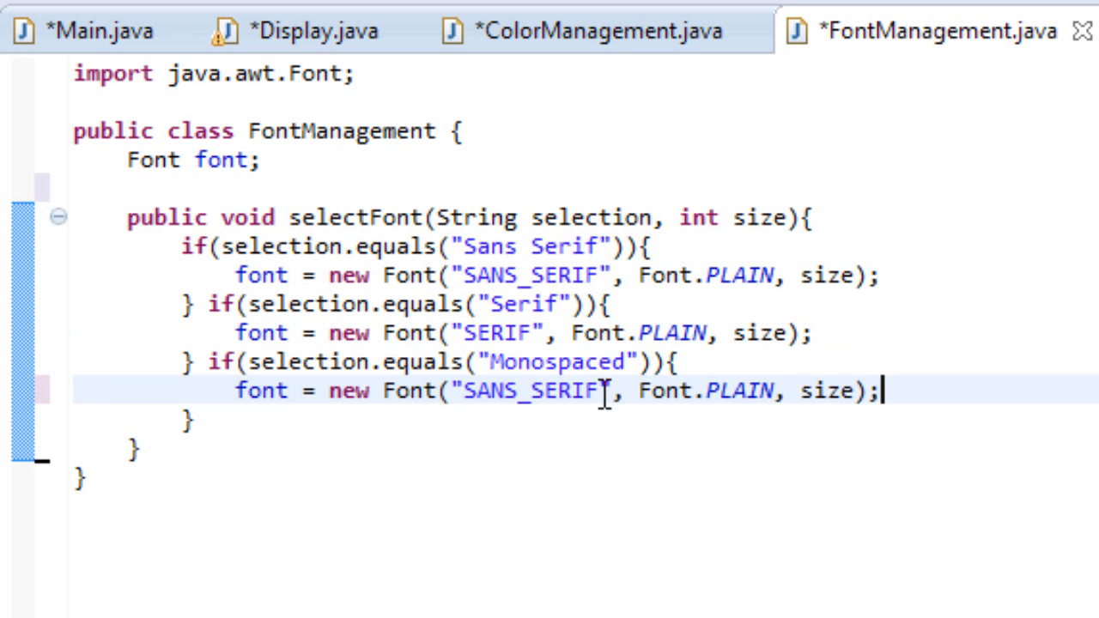
double_click(528, 391)
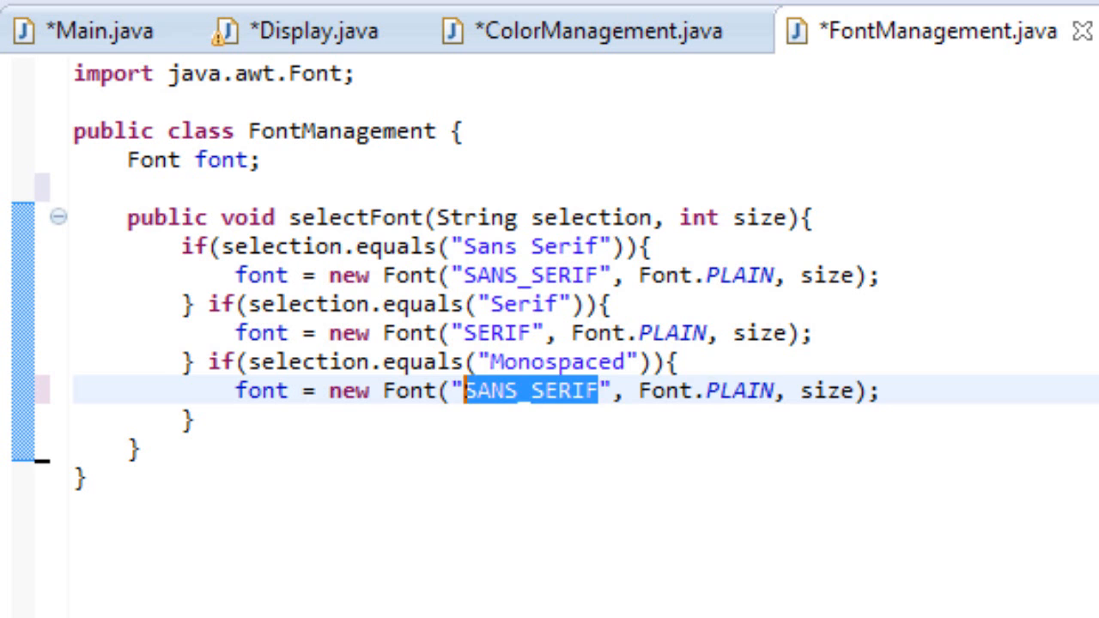
type("Monos[a")
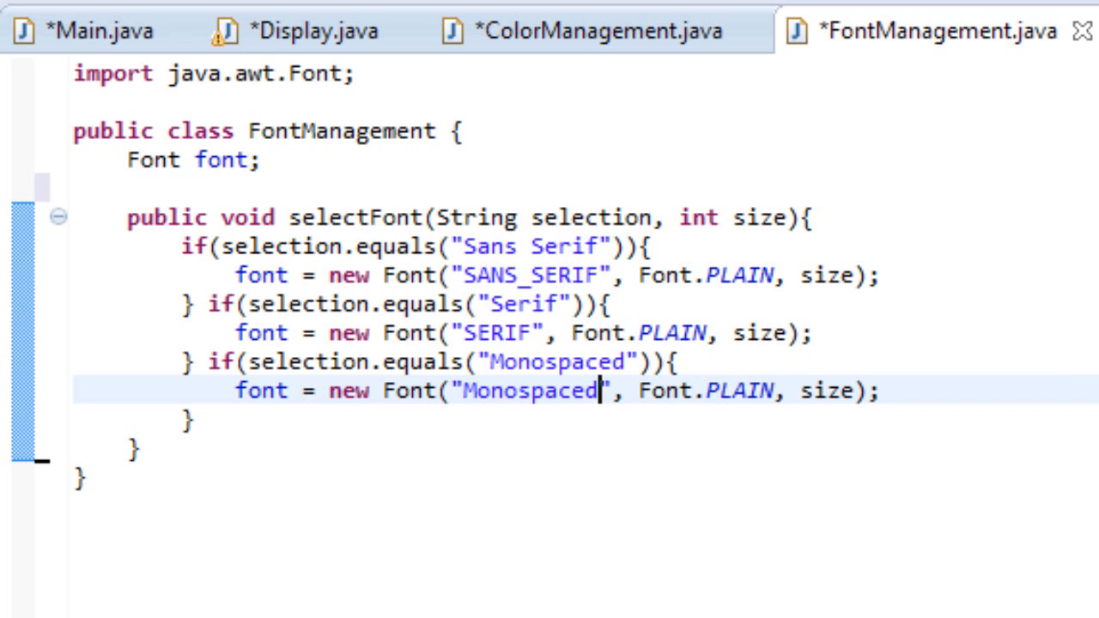
mouse_move(850, 447)
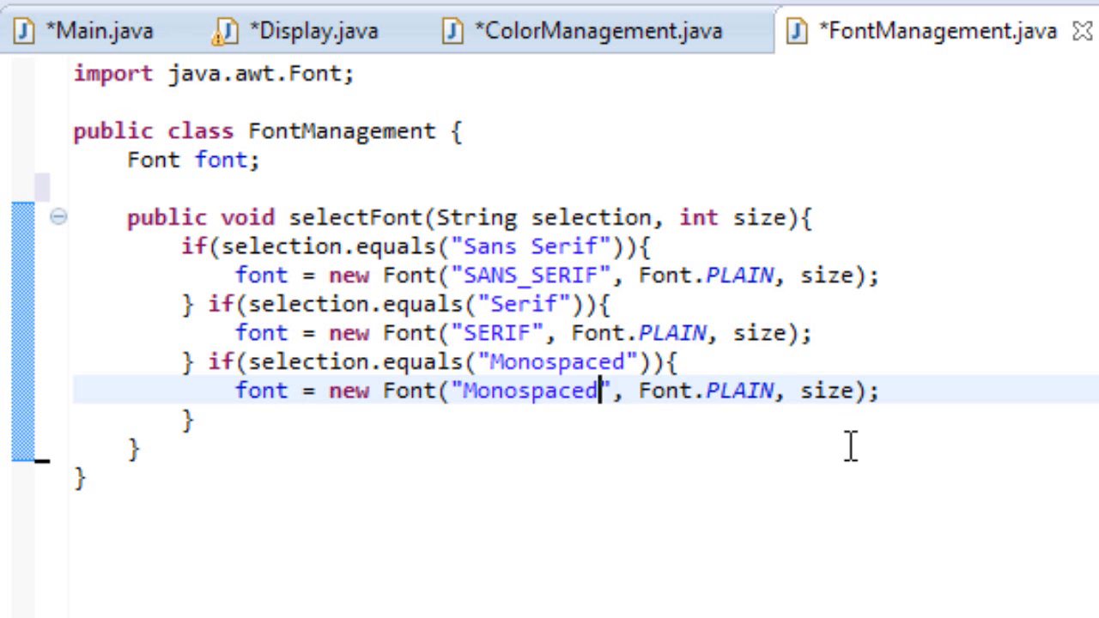
Step: Below selectFont, write 'public Font getFont(){ return font; }'
scroll("down", 3)
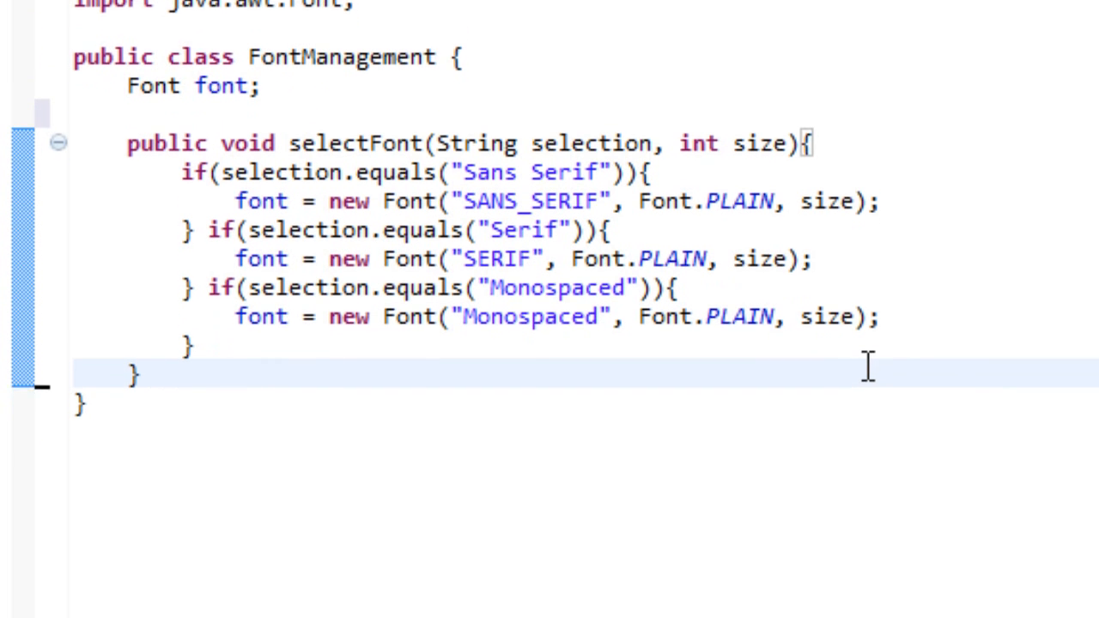
type("p")
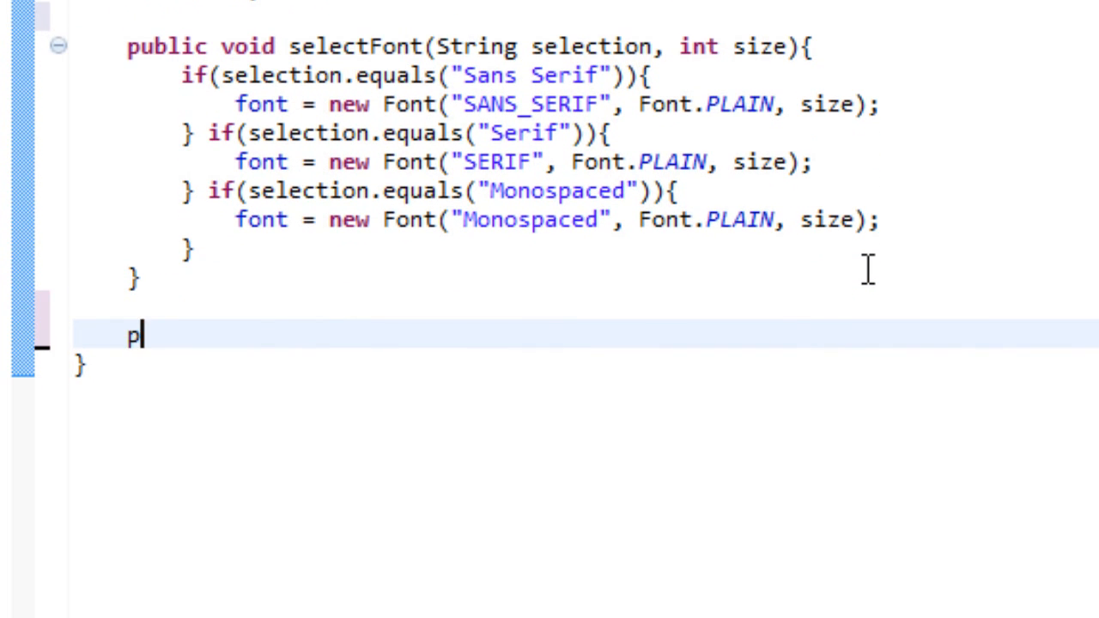
type("ublic")
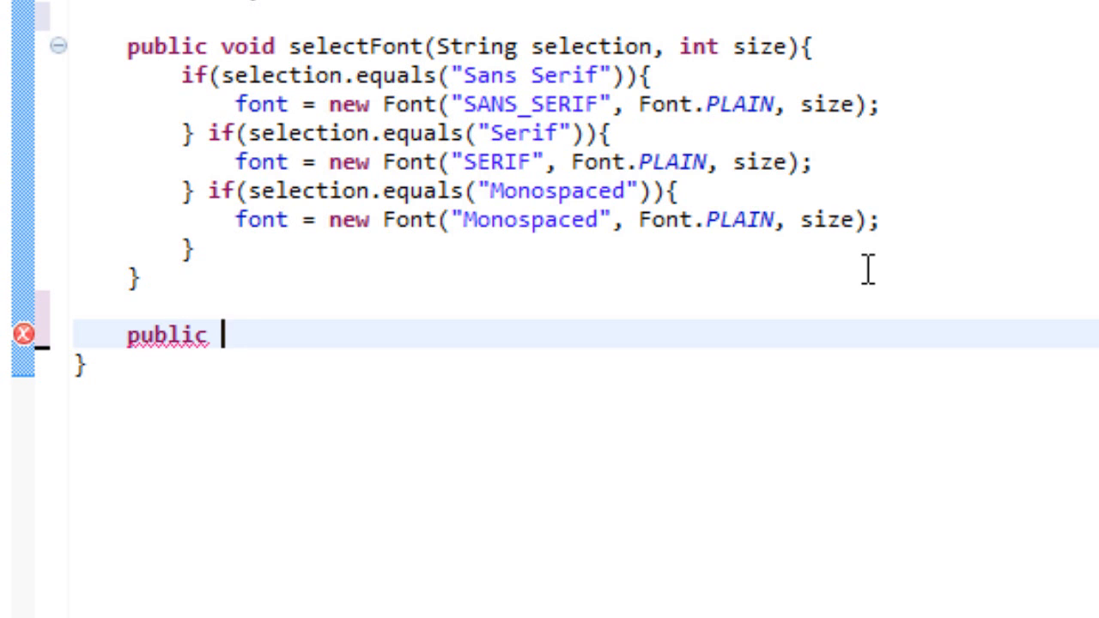
type("Font ge")
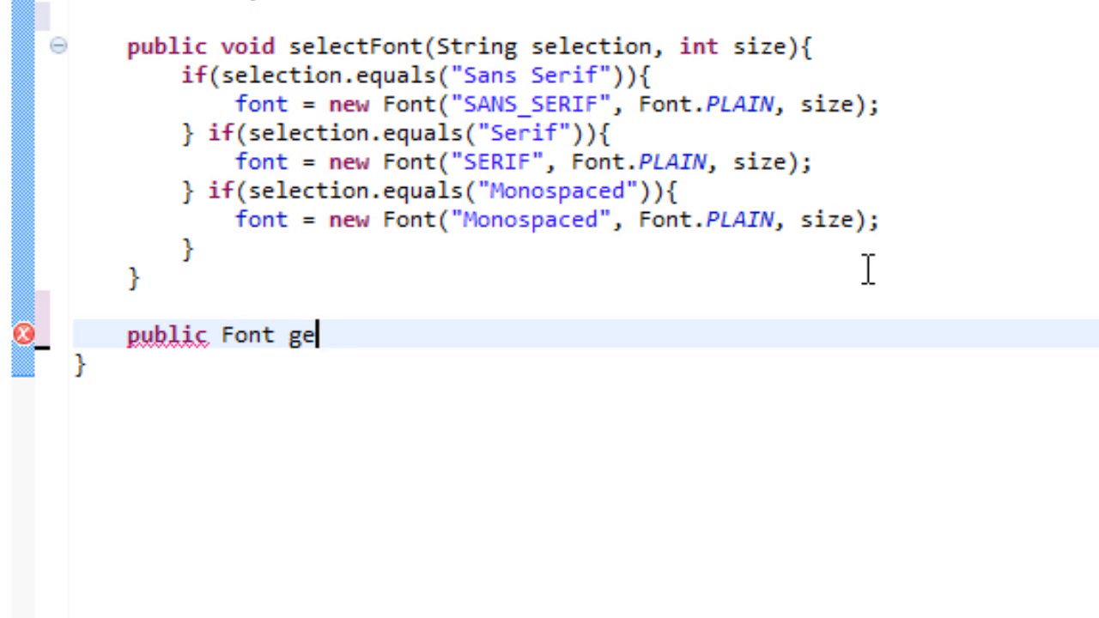
type("tFont()")
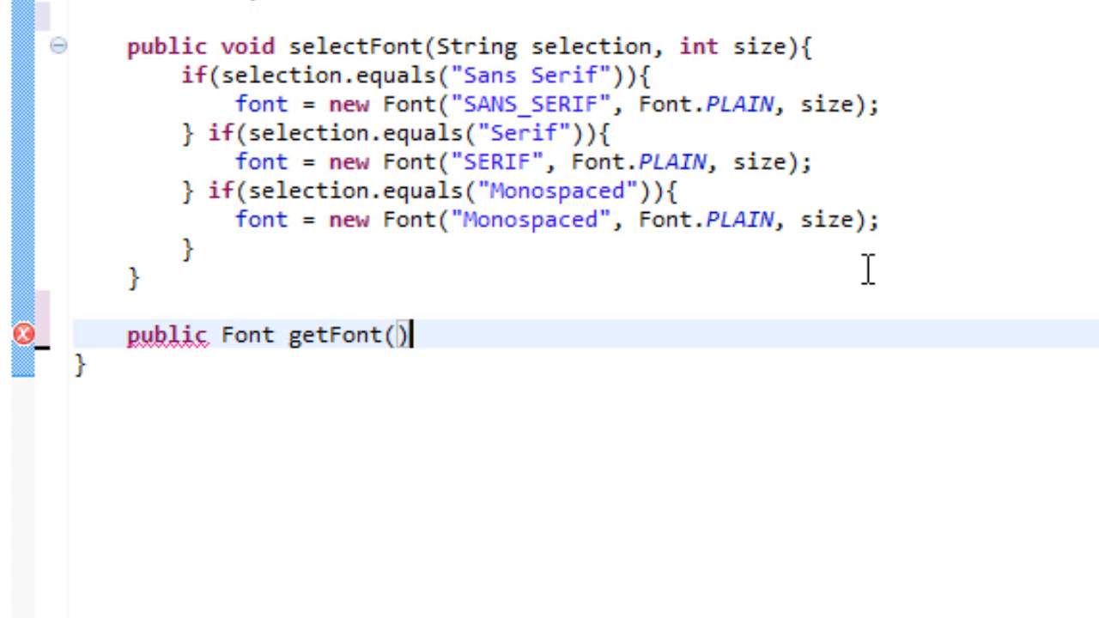
type("{")
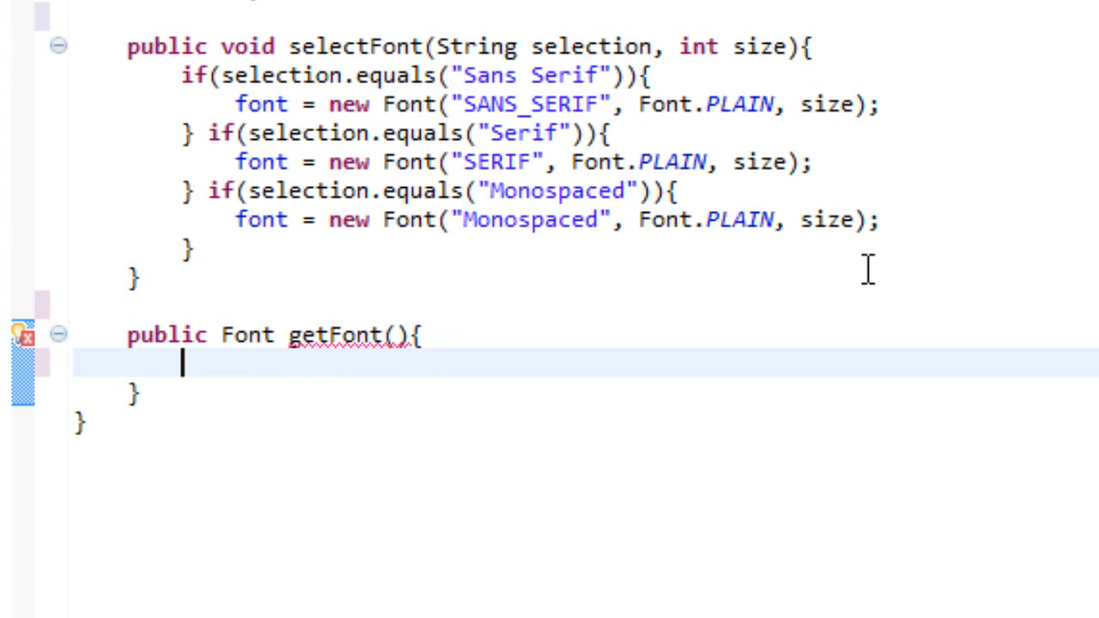
type("return fon")
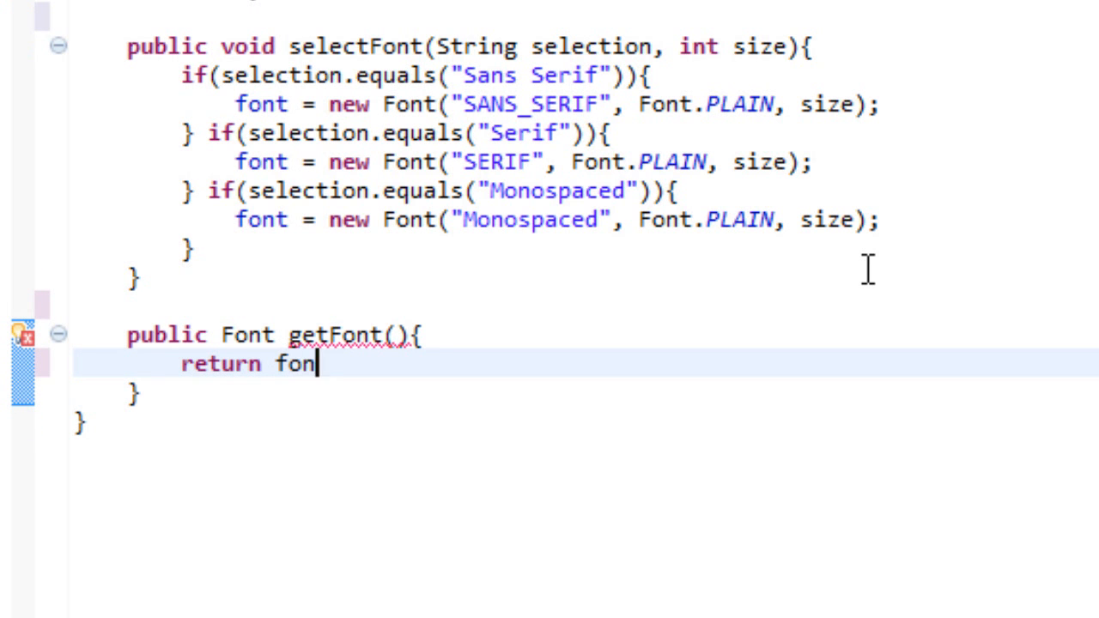
type("t;")
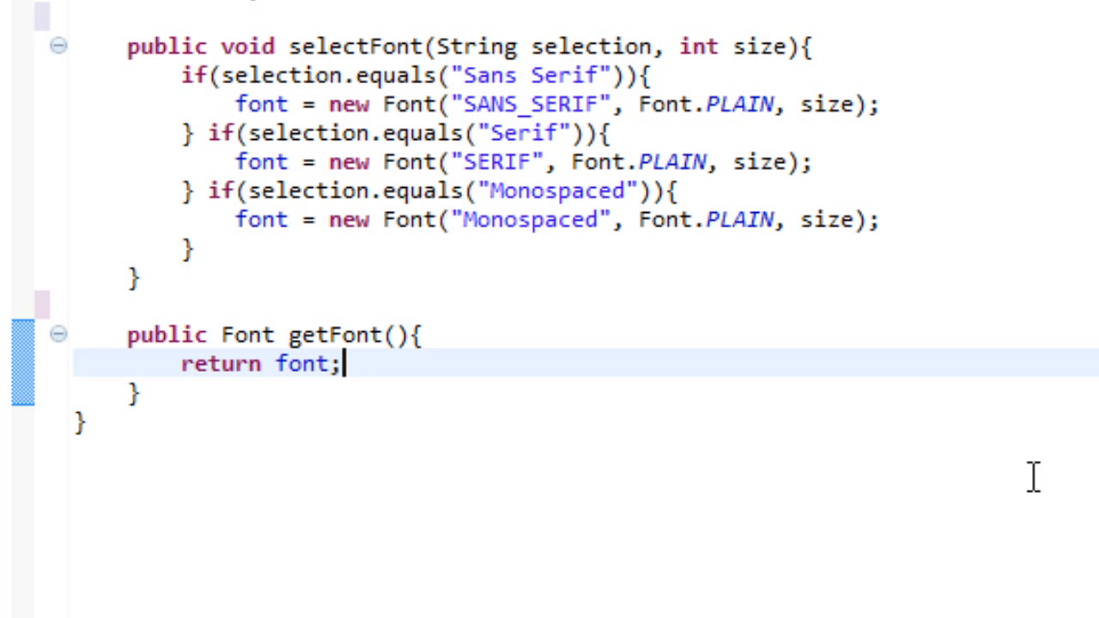
mouse_move(965, 551)
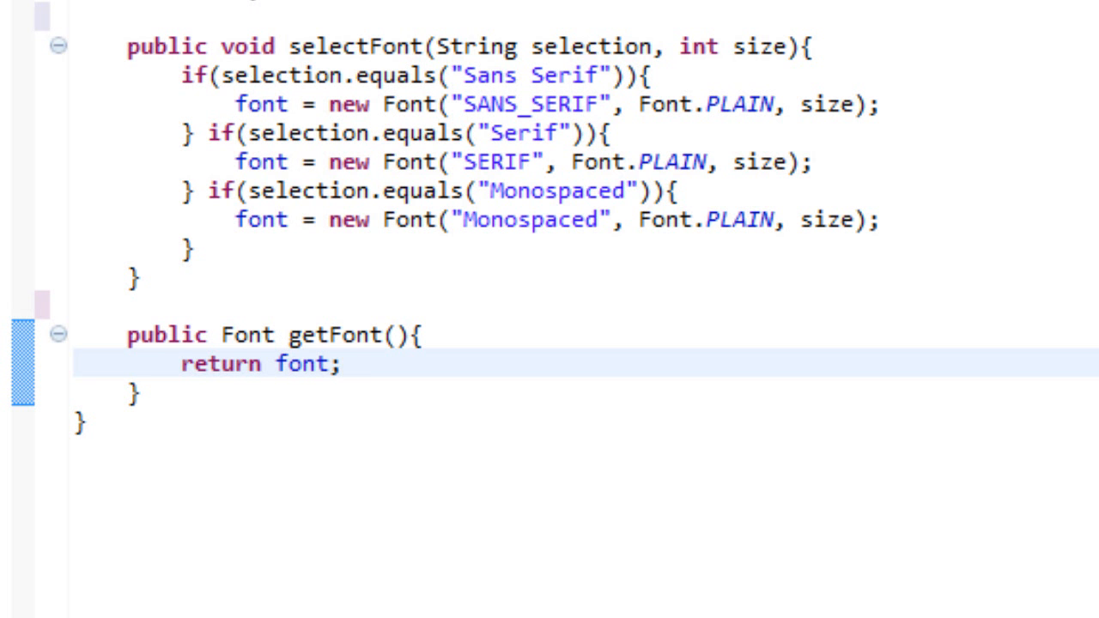
scroll("up", 3)
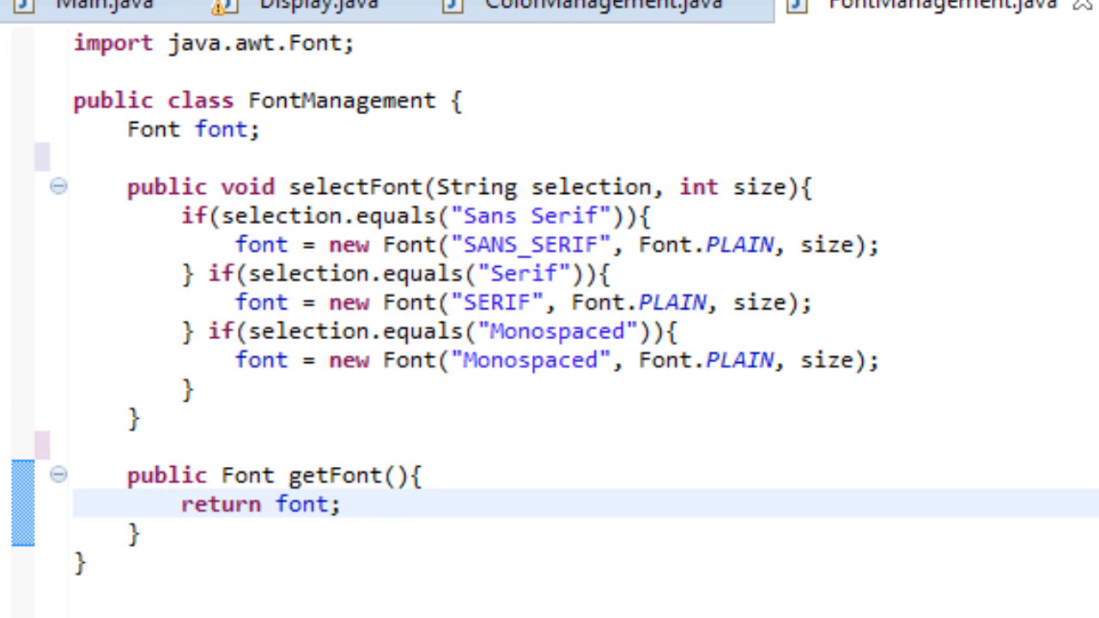
left_click(342, 505)
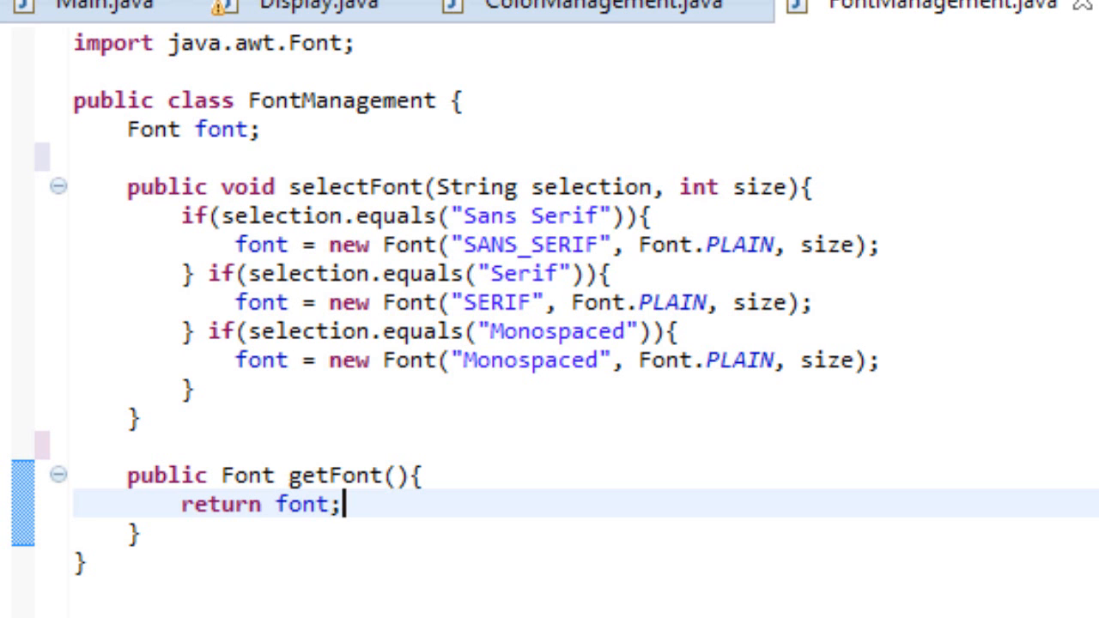